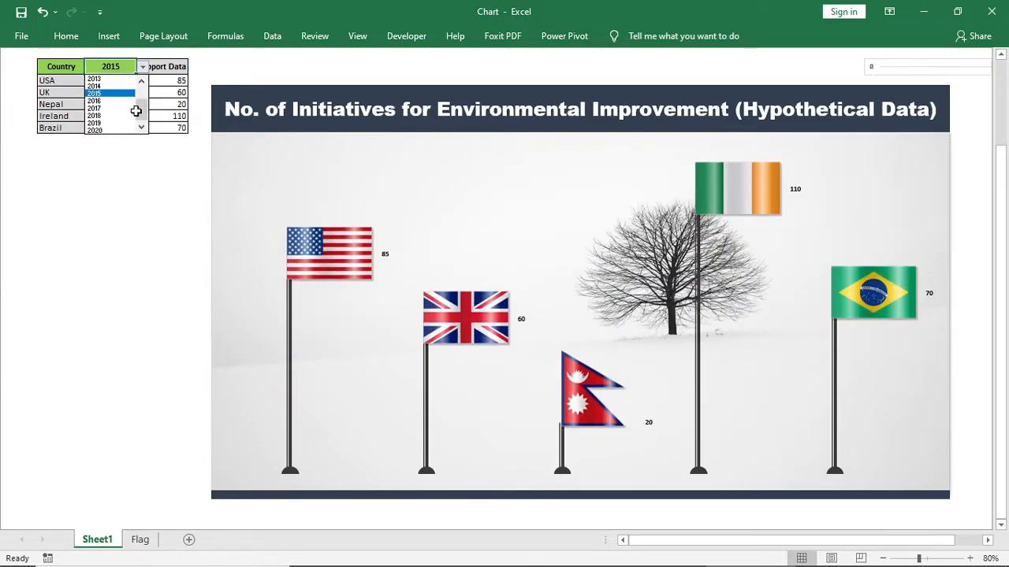
# - Switch the chart's year dropdown to 2010, then to 2011, watching flag heights change
pyautogui.click(94, 78)
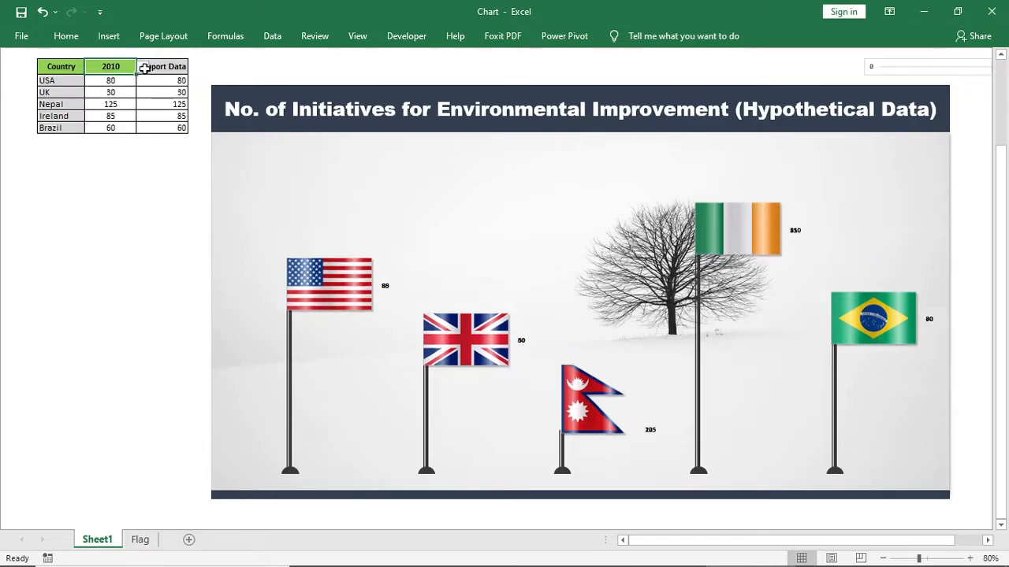
pyautogui.click(142, 66)
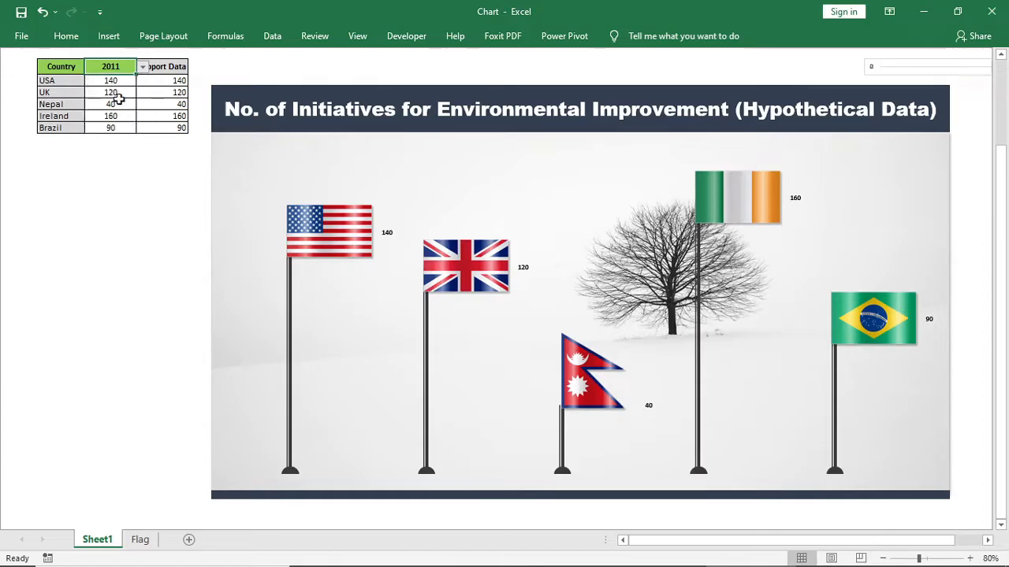
pyautogui.click(105, 539)
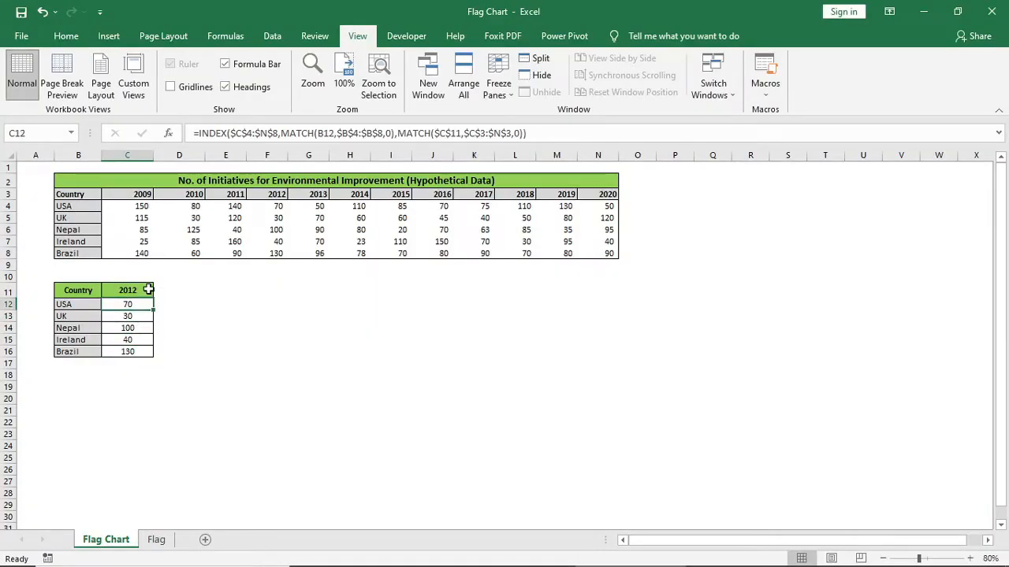
# - Set the lookup table year in C11 to 2018 and add a 'Support' heading in D11
pyautogui.click(128, 290)
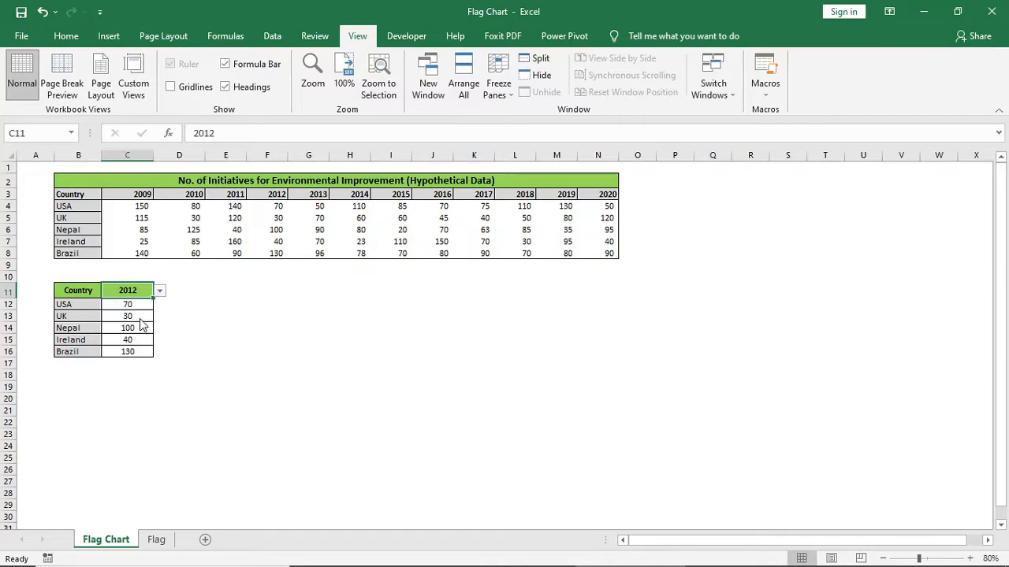
pyautogui.click(159, 290)
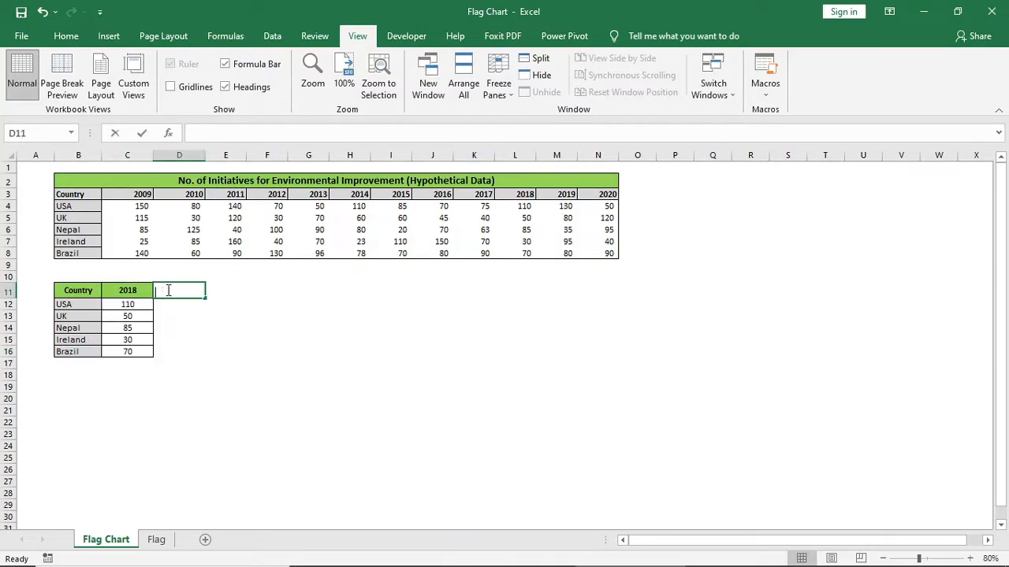
pyautogui.write('Support')
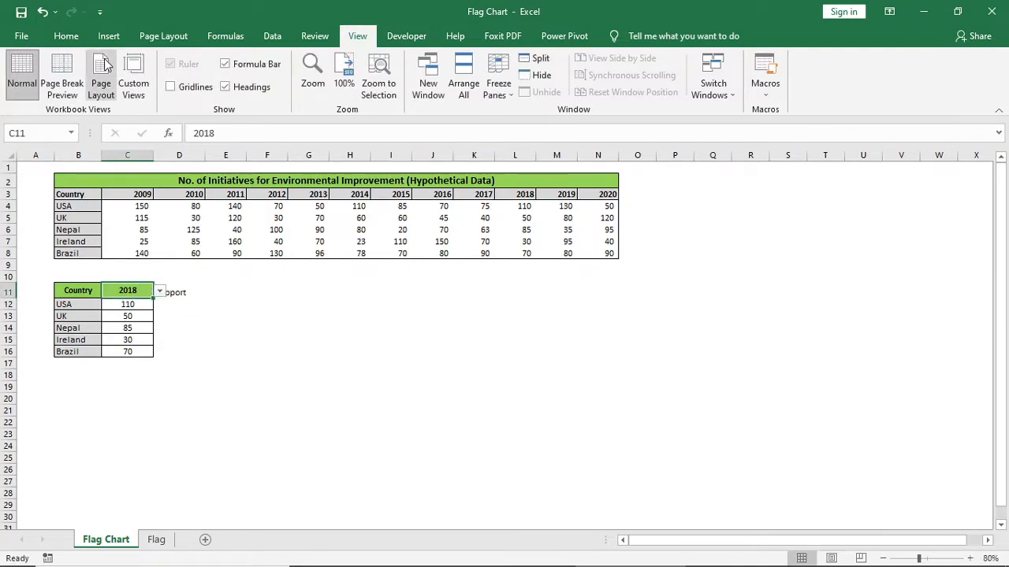
pyautogui.click(66, 35)
pyautogui.write('=C12')
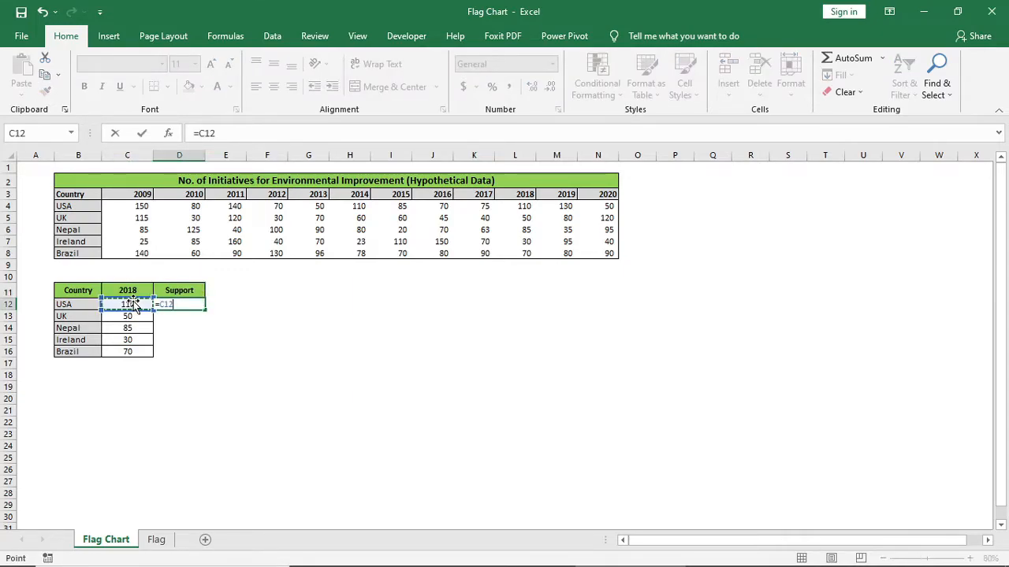
# - Copy the =C12 Support formula down to D16 and border D11:D16
pyautogui.moveTo(204, 308); pyautogui.dragTo(200, 361)
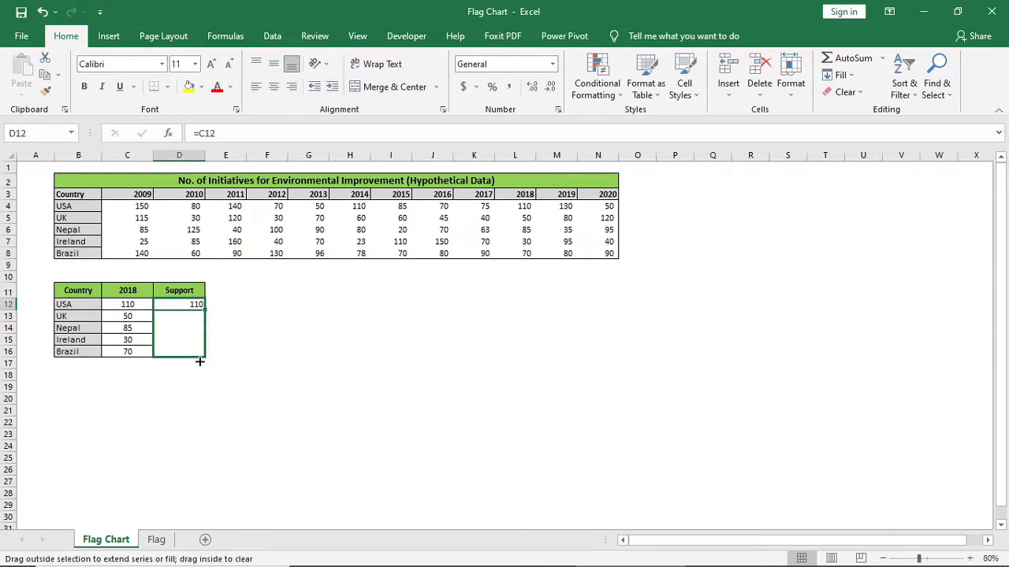
pyautogui.click(167, 87)
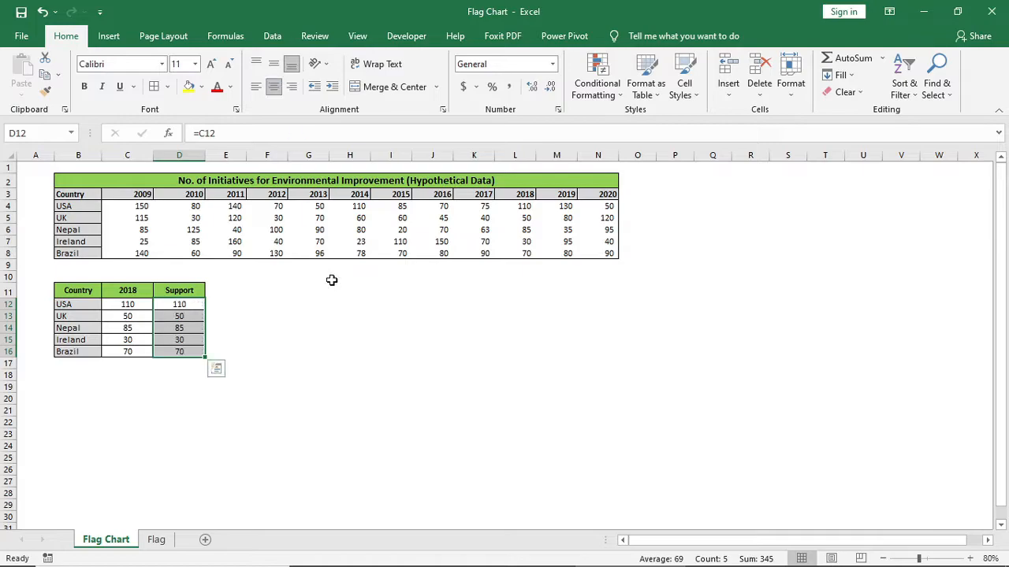
pyautogui.click(127, 316)
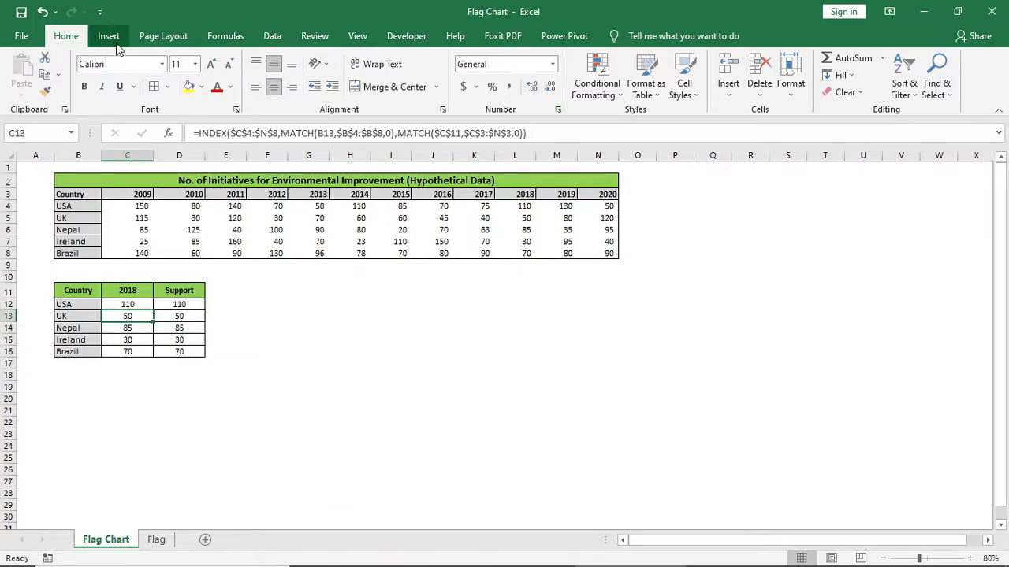
# - Insert a clustered column chart of the 2018 and Support values, then enlarge it
pyautogui.click(108, 35)
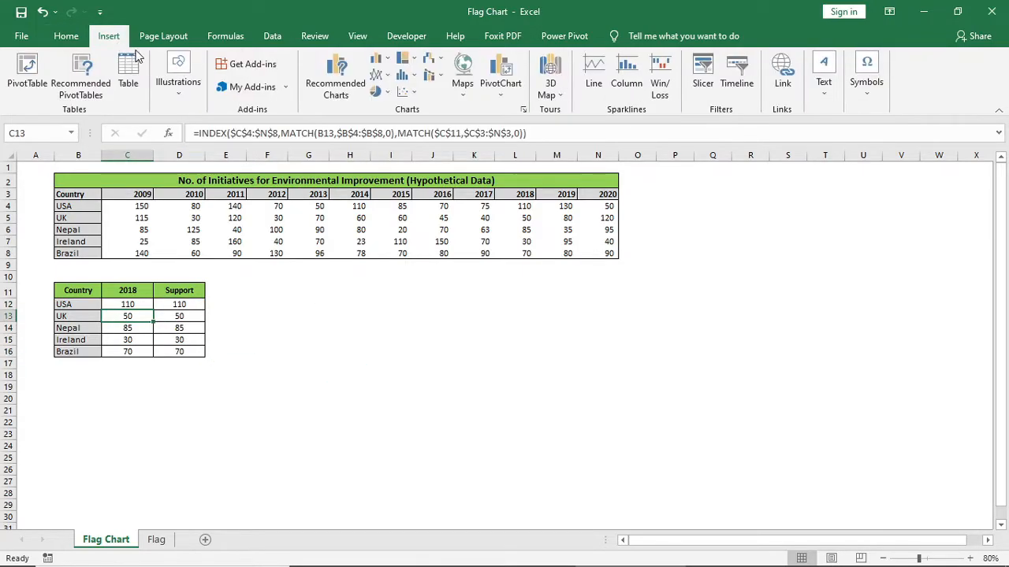
pyautogui.click(377, 57)
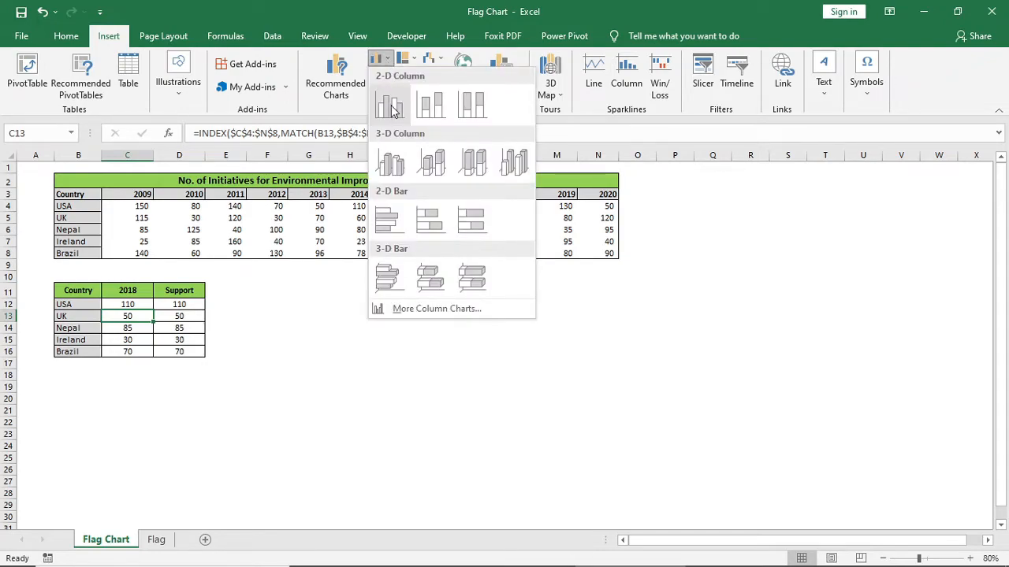
pyautogui.click(391, 104)
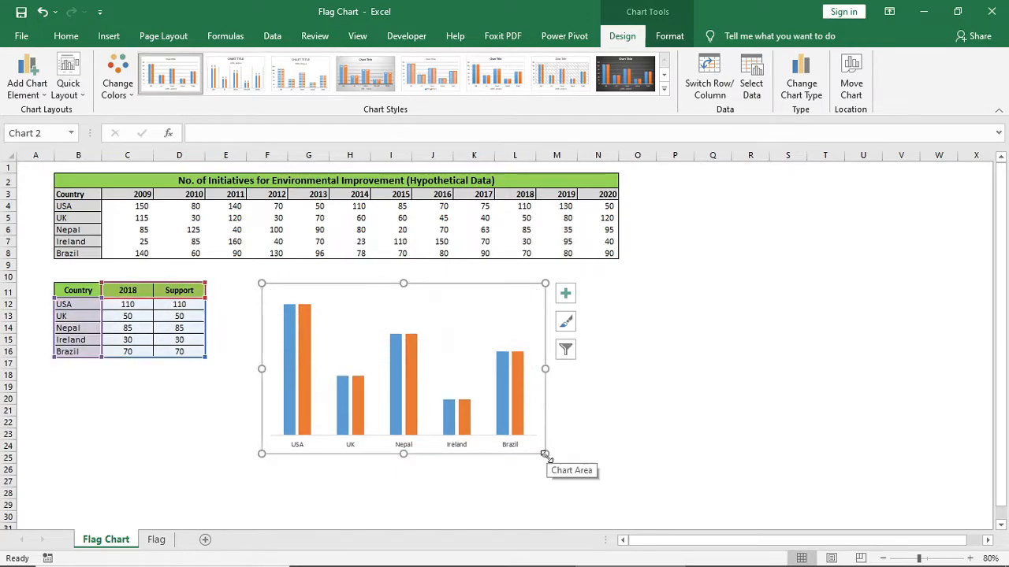
pyautogui.click(669, 35)
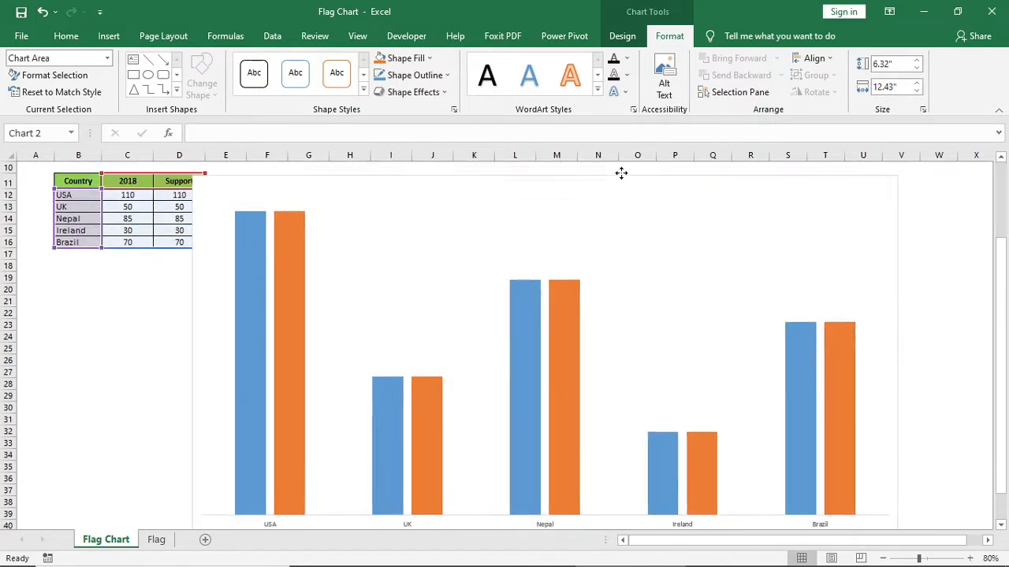
# - Change the chart to a combo with 2018 as clustered columns and Support as a line
pyautogui.click(800, 75)
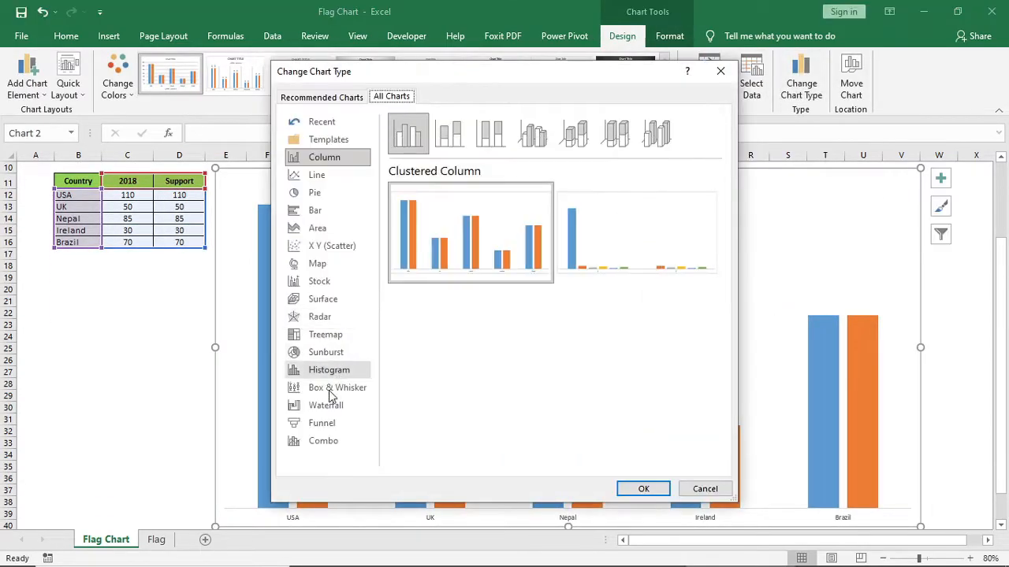
pyautogui.click(323, 440)
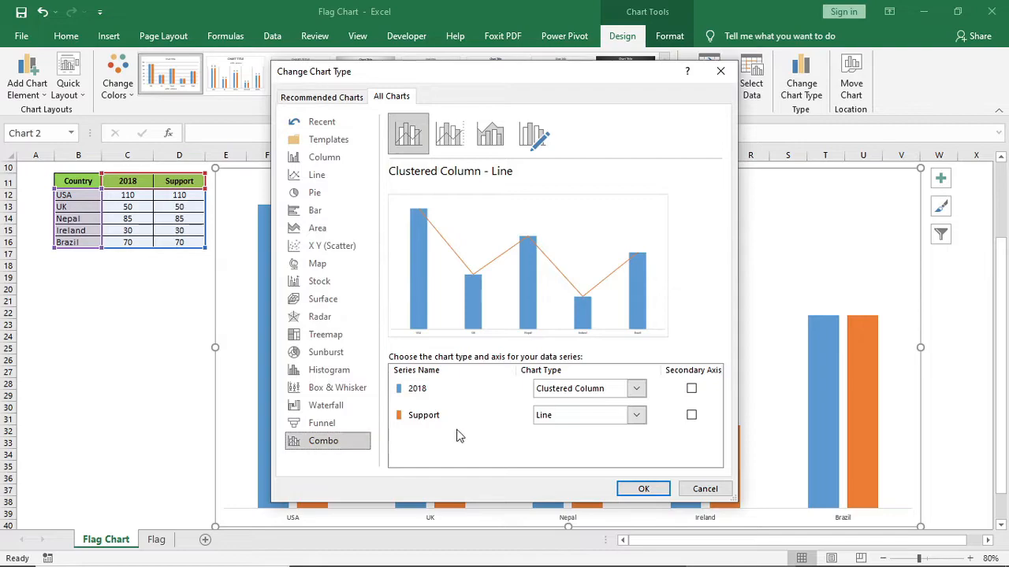
pyautogui.moveTo(425, 396)
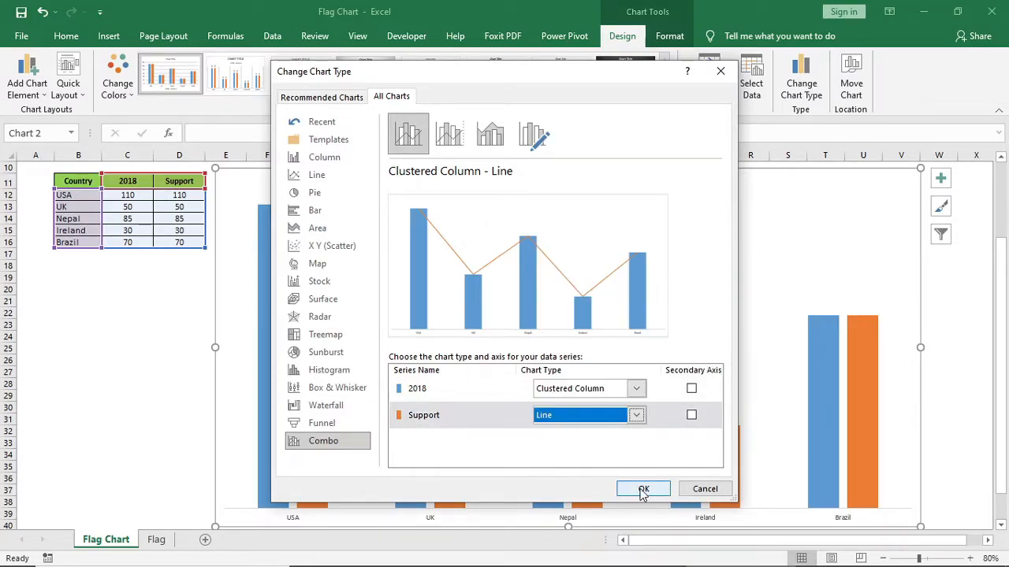
pyautogui.click(643, 488)
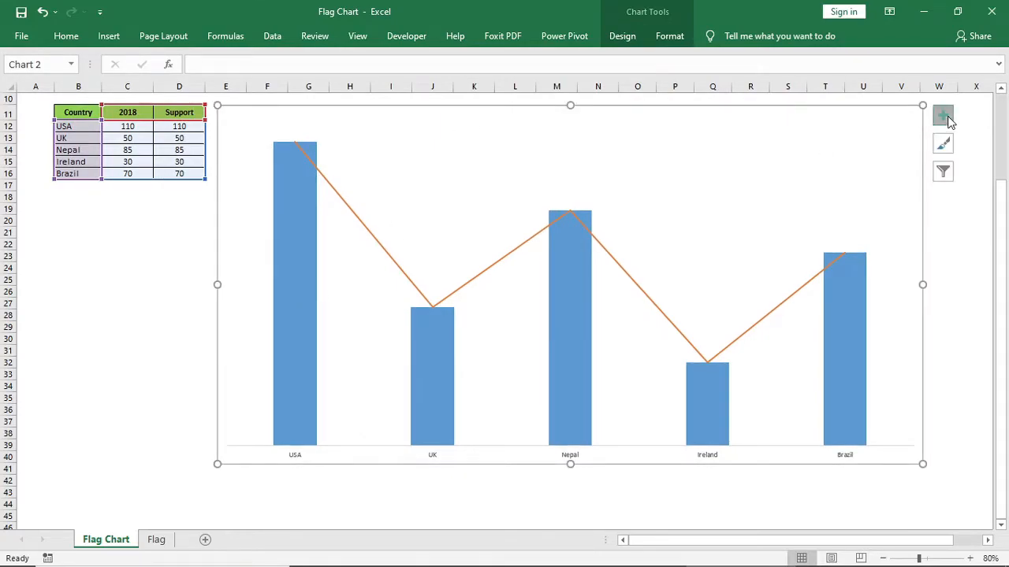
# - Tick Error Bars in Chart Elements for the 2018 series
pyautogui.click(942, 115)
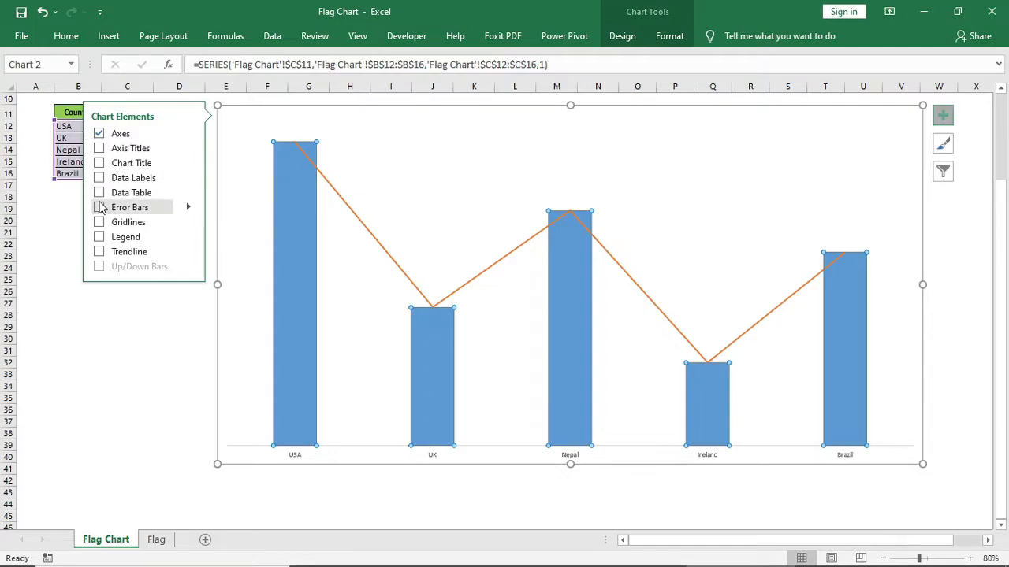
pyautogui.click(99, 208)
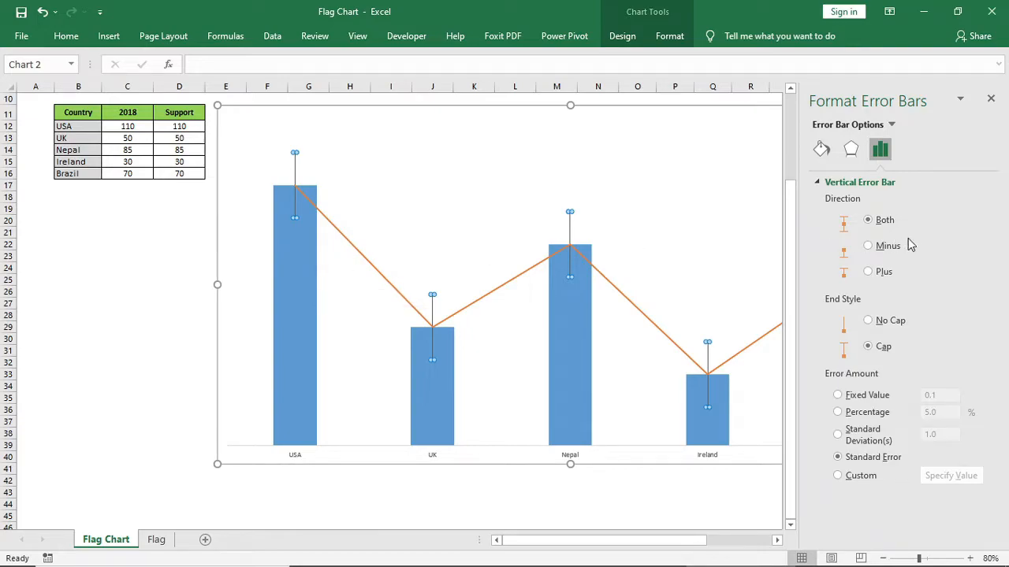
# - Set the error bars to Minus direction with a 100% percentage amount
pyautogui.click(867, 246)
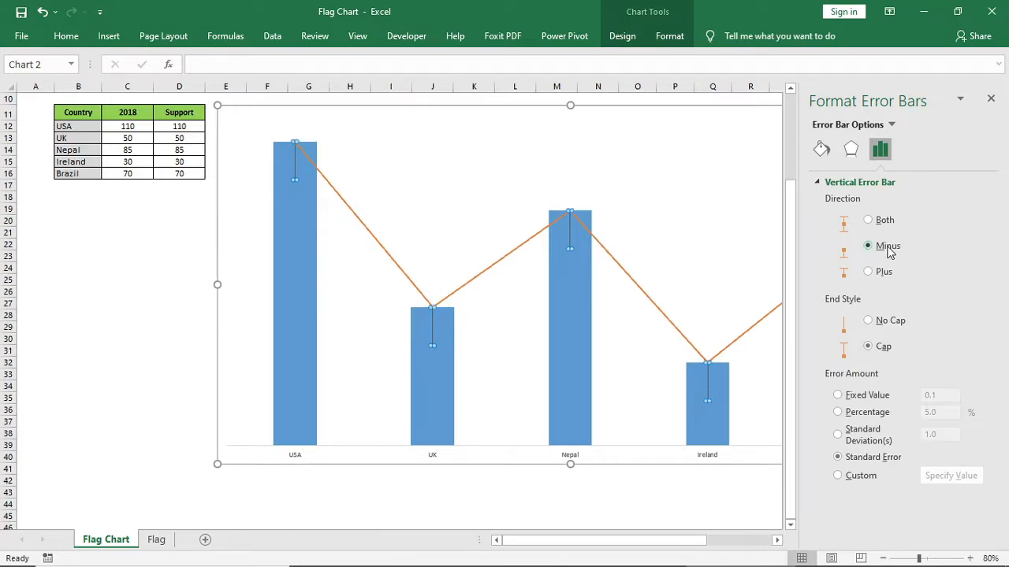
pyautogui.moveTo(860, 417)
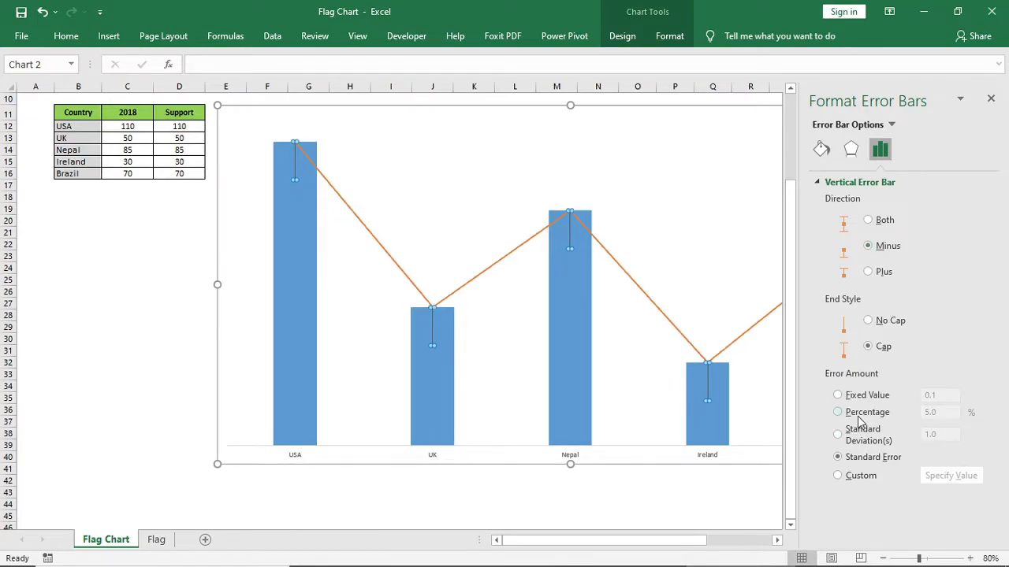
pyautogui.click(837, 411)
pyautogui.write('100')
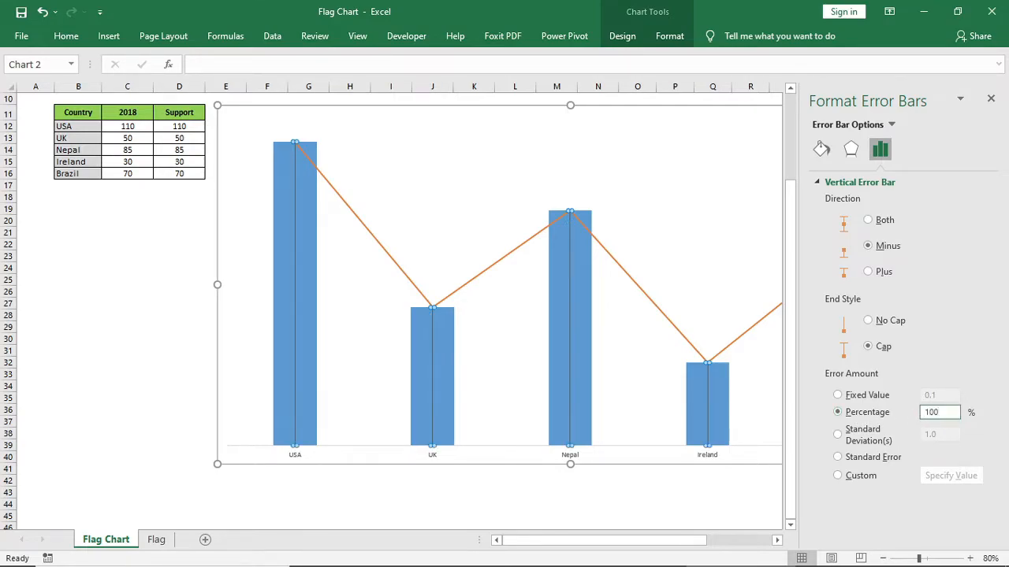
pyautogui.moveTo(834, 160)
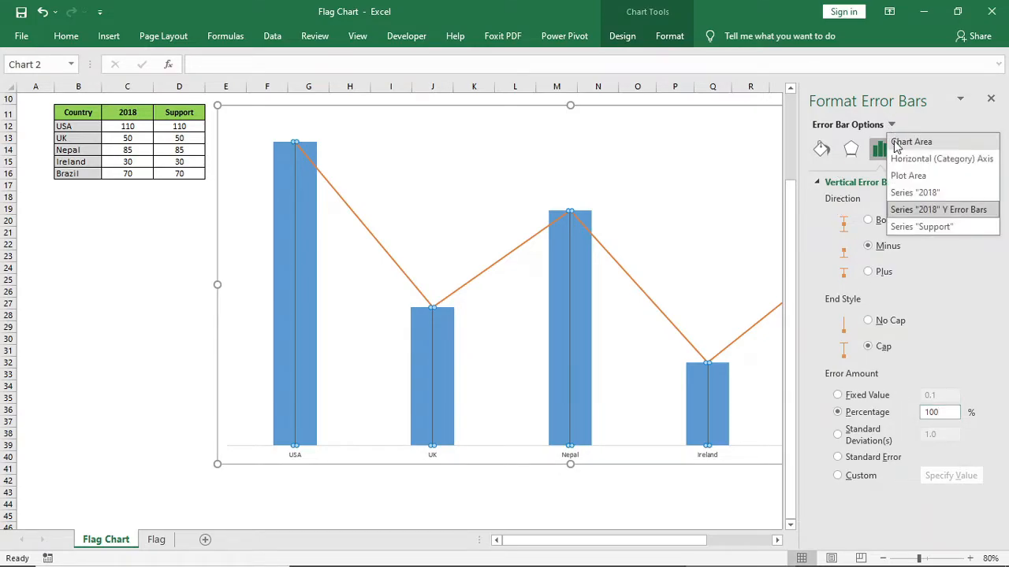
pyautogui.moveTo(914, 193)
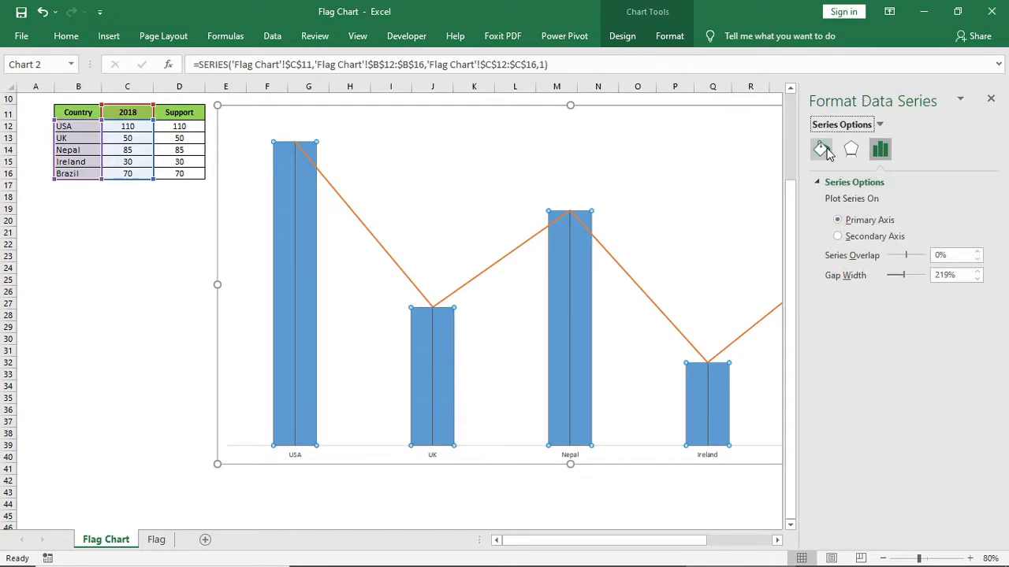
# - Set the 2018 columns' fill to No fill in Fill & Line
pyautogui.click(821, 149)
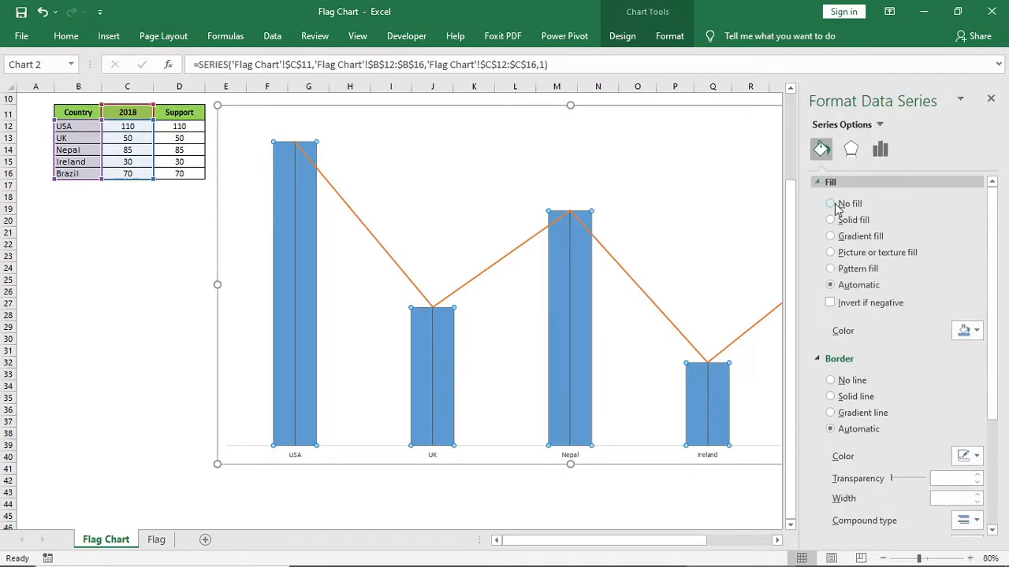
pyautogui.click(830, 203)
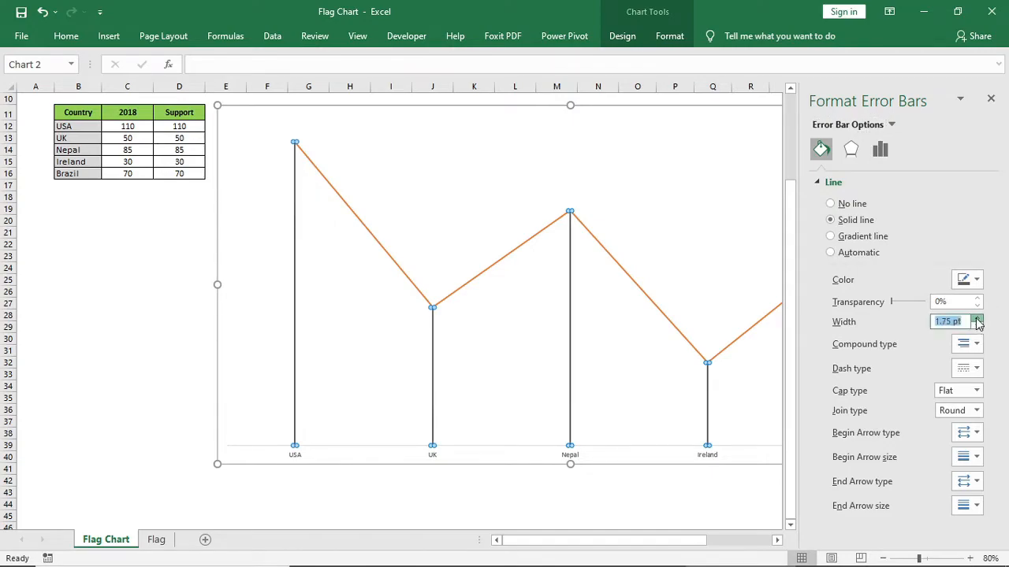
# - Widen the error-bar lines to 8 pt solid poles, then go to the Flag sheet
pyautogui.click(977, 318)
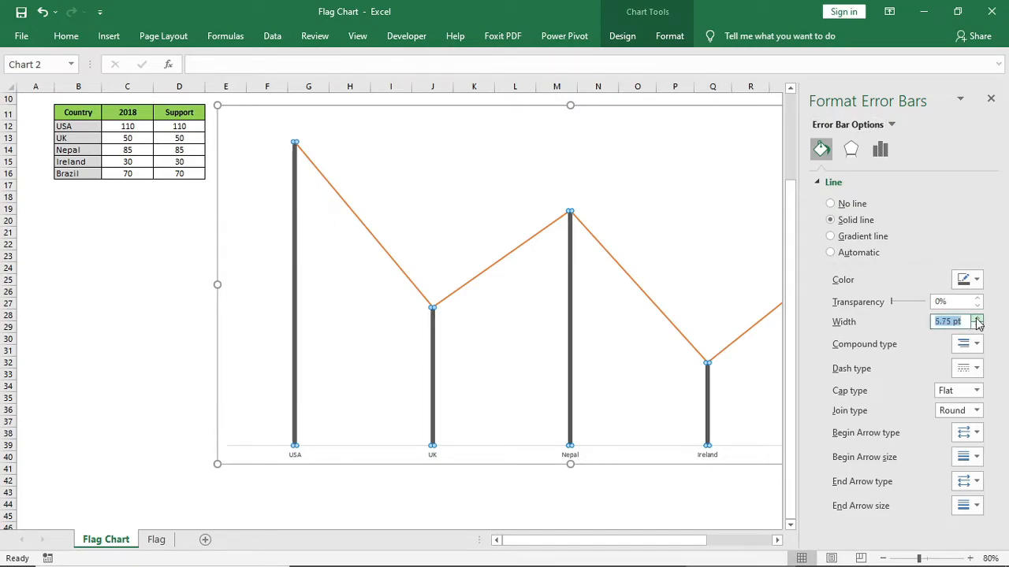
pyautogui.click(976, 319)
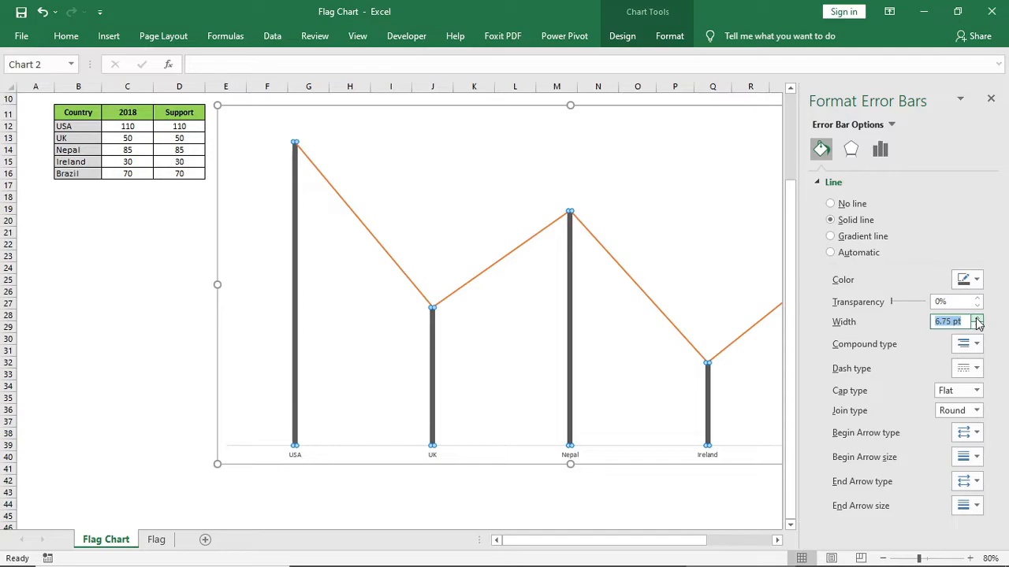
pyautogui.click(977, 319)
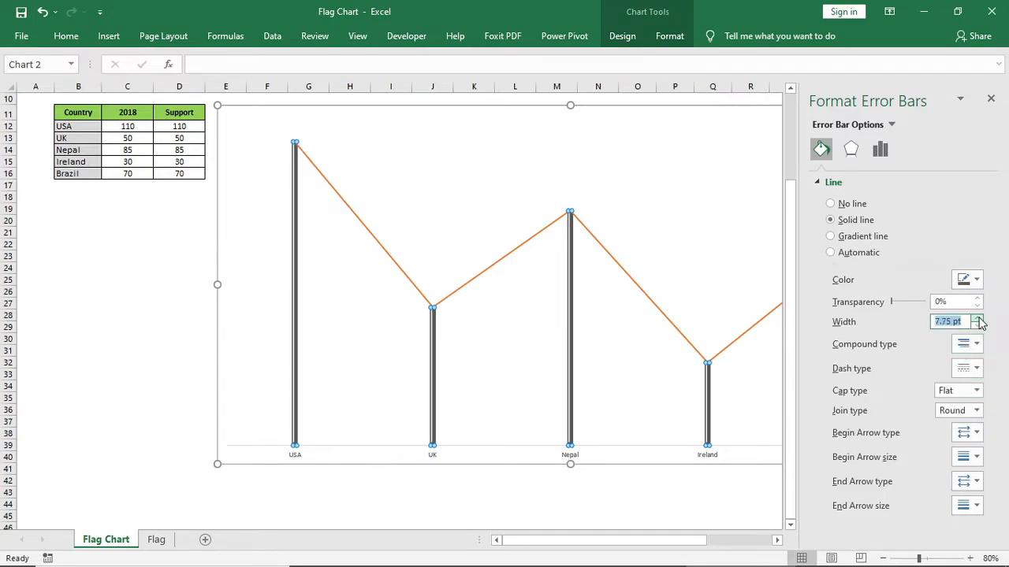
pyautogui.click(977, 318)
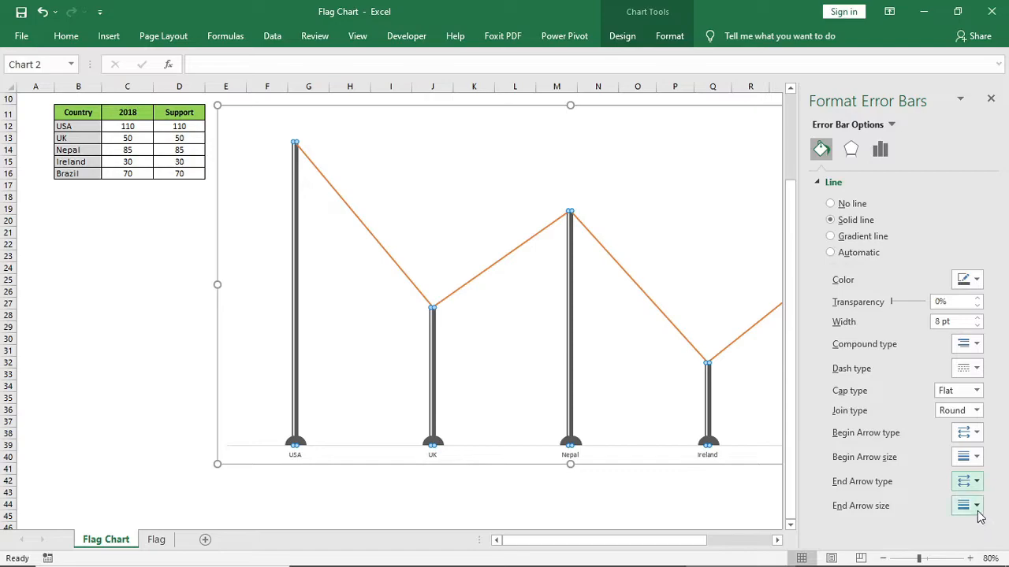
pyautogui.moveTo(902, 472)
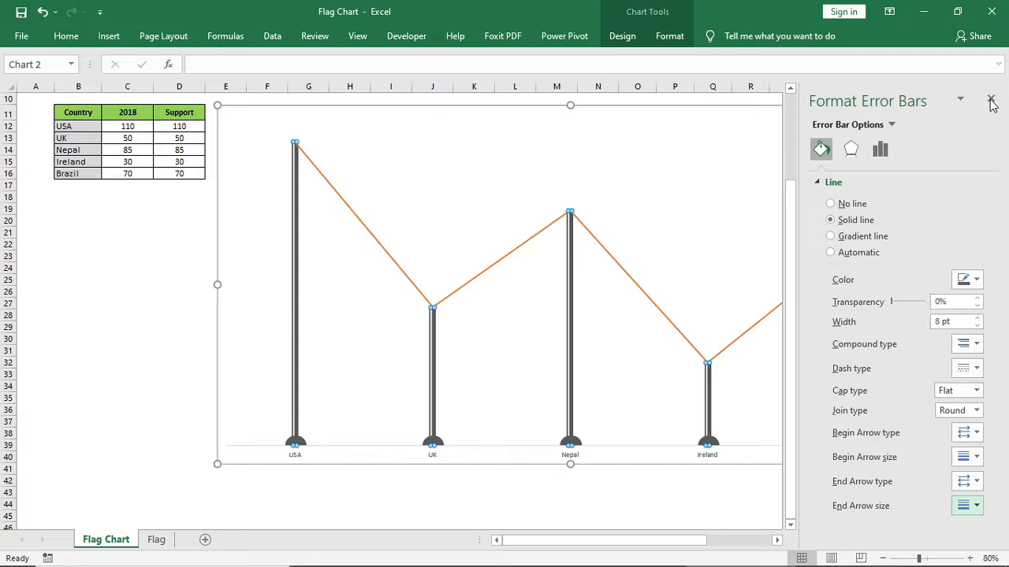
pyautogui.click(156, 539)
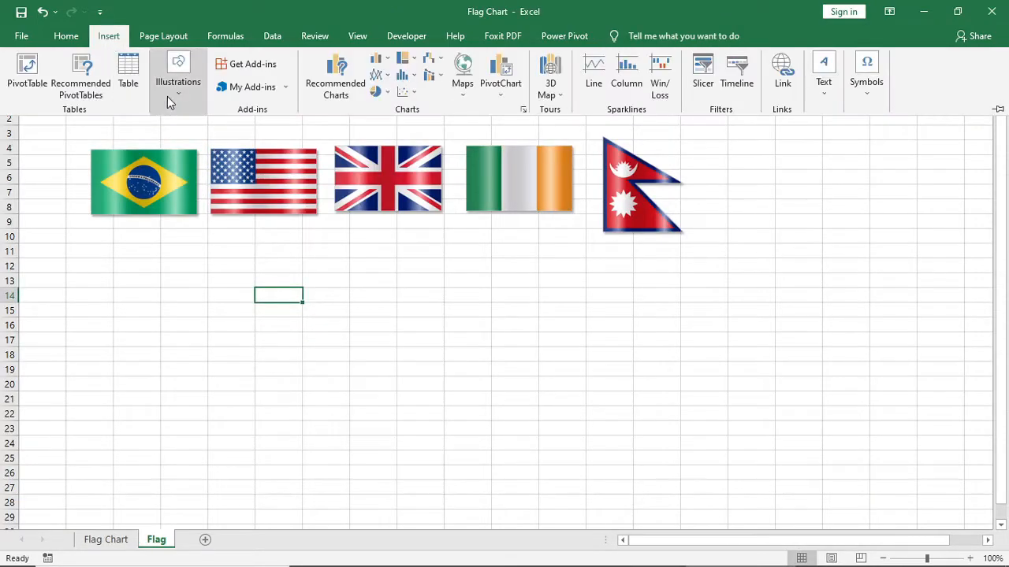
# - Draw a blank rectangle and snap the Brazil flag against its edge
pyautogui.moveTo(130, 269); pyautogui.dragTo(280, 360)
pyautogui.write('1.5"')
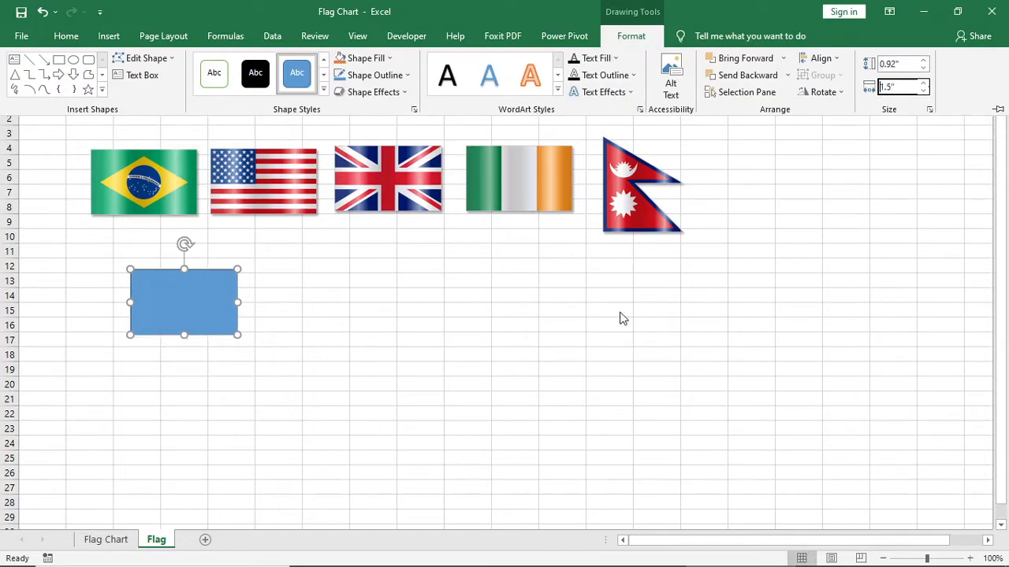
pyautogui.click(144, 182)
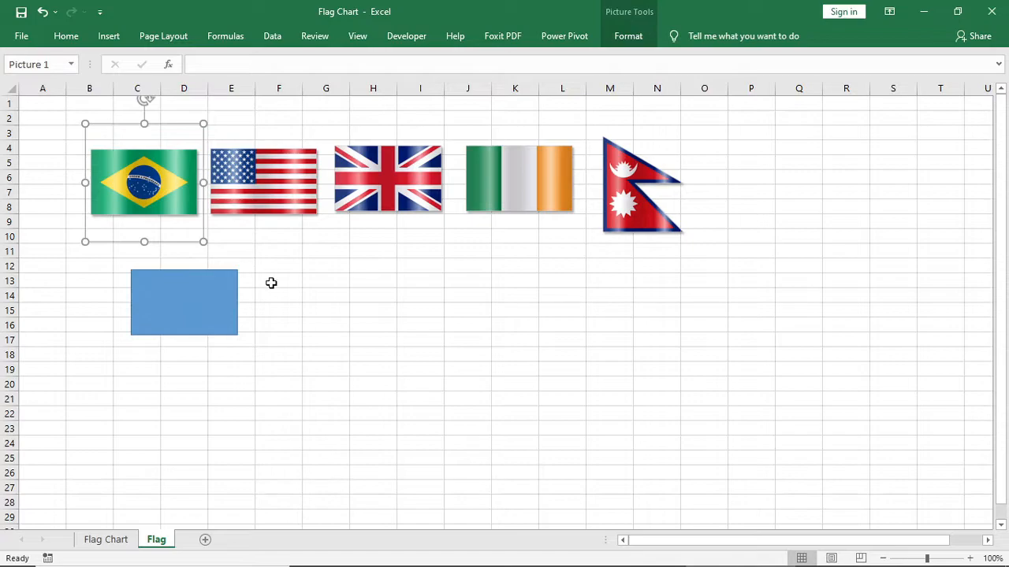
pyautogui.moveTo(144, 182); pyautogui.dragTo(281, 303)
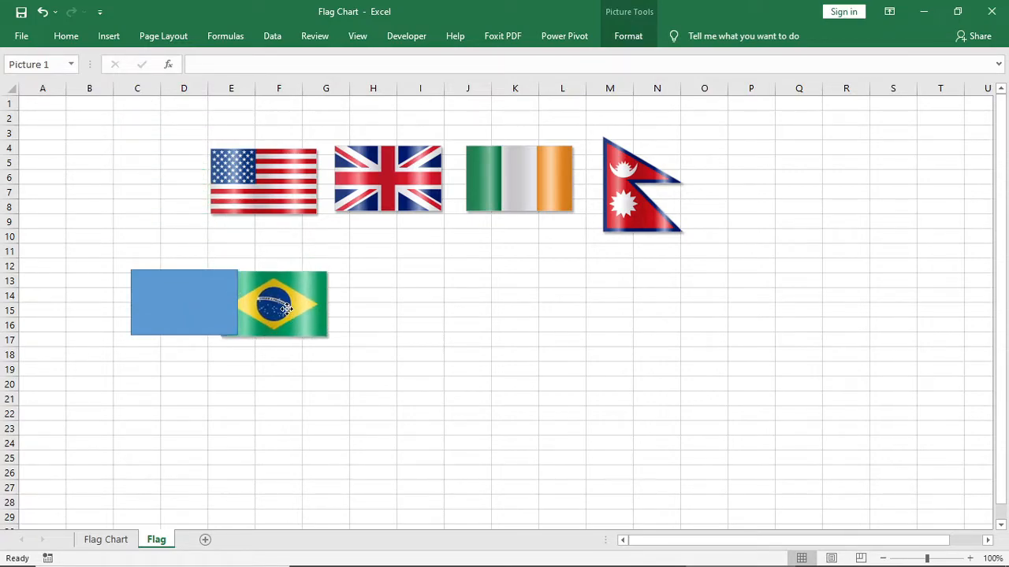
pyautogui.moveTo(281, 304); pyautogui.dragTo(303, 304)
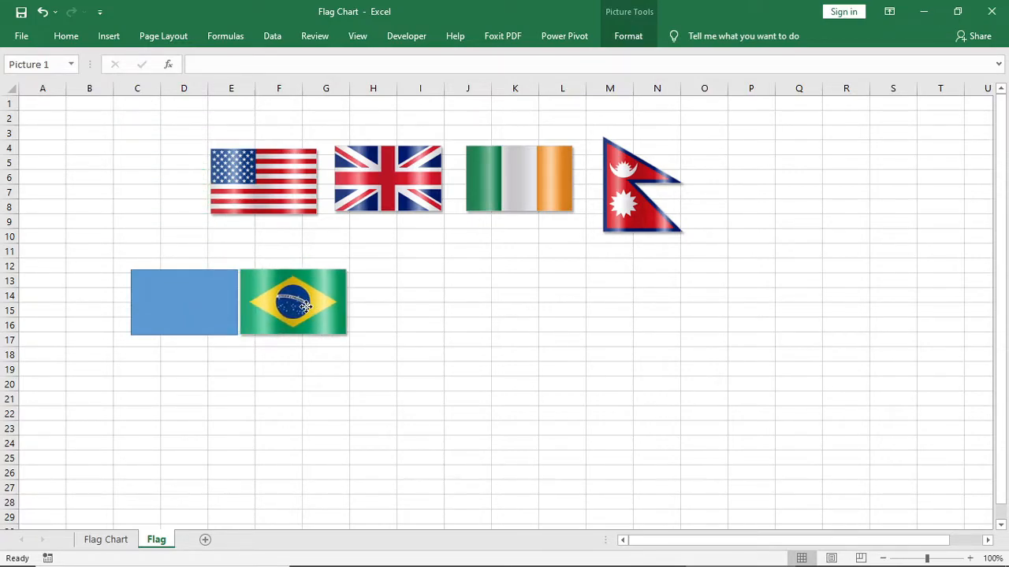
# - Duplicate the rectangle beside each remaining flag, including the UK flag
pyautogui.click(186, 302)
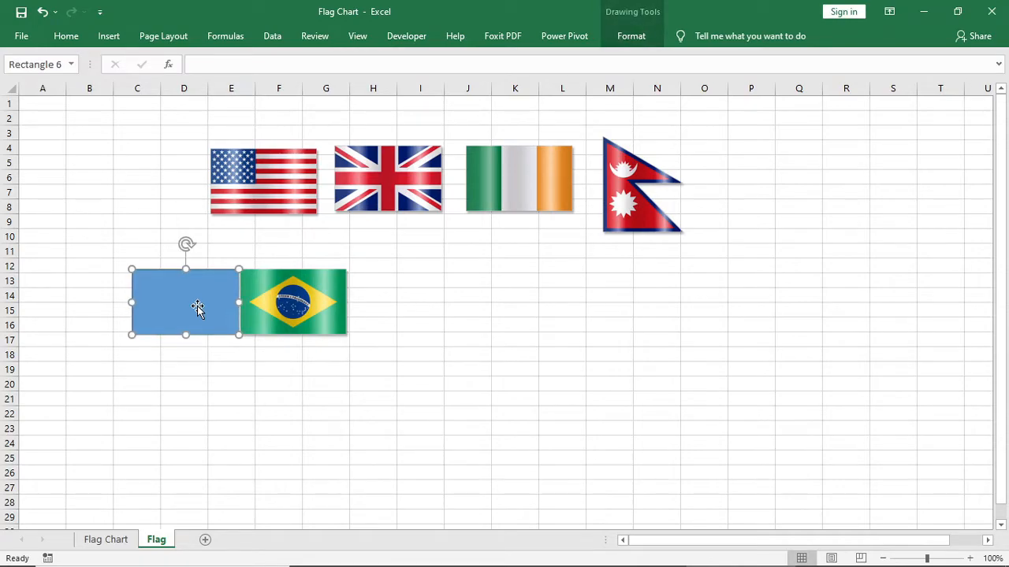
pyautogui.click(373, 428)
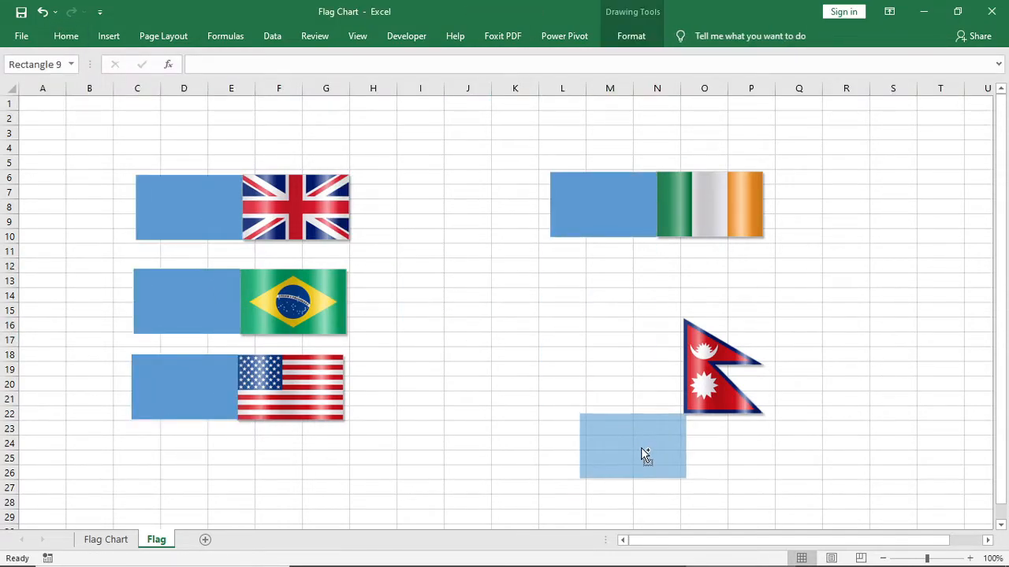
pyautogui.click(186, 208)
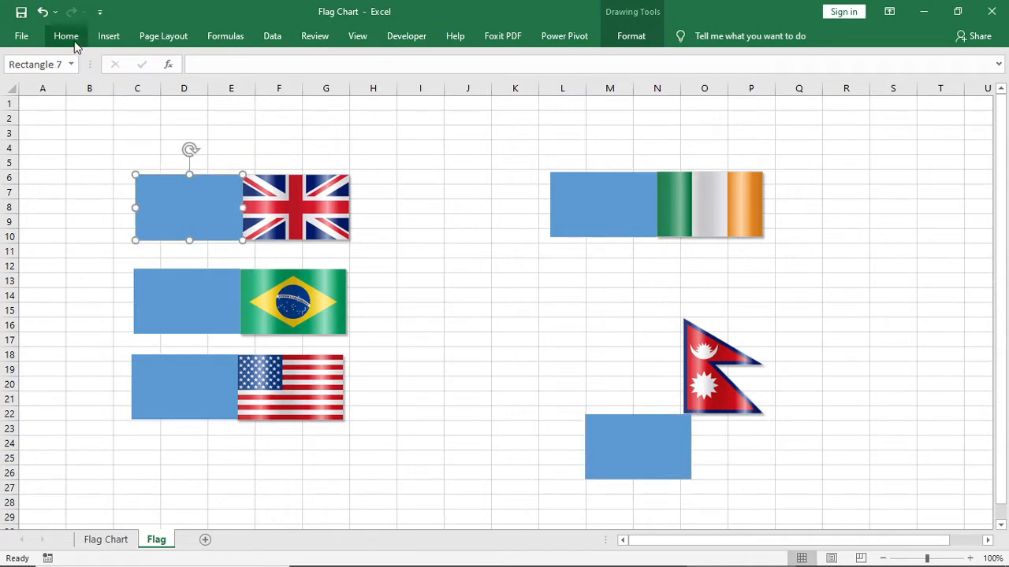
pyautogui.click(66, 36)
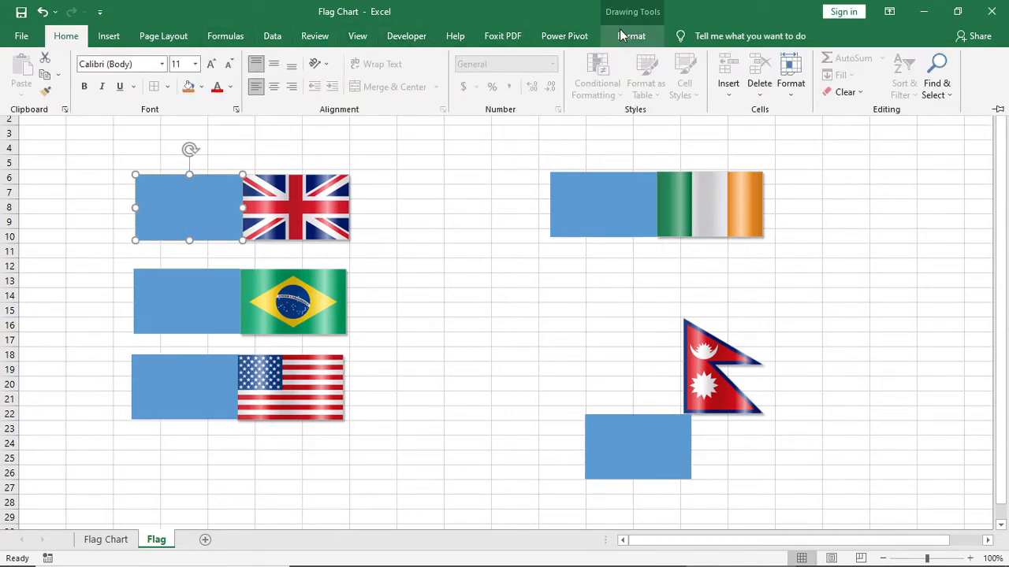
# - Make the UK rectangle no-fill, paint that style onto the others, and group it with its flag
pyautogui.click(364, 57)
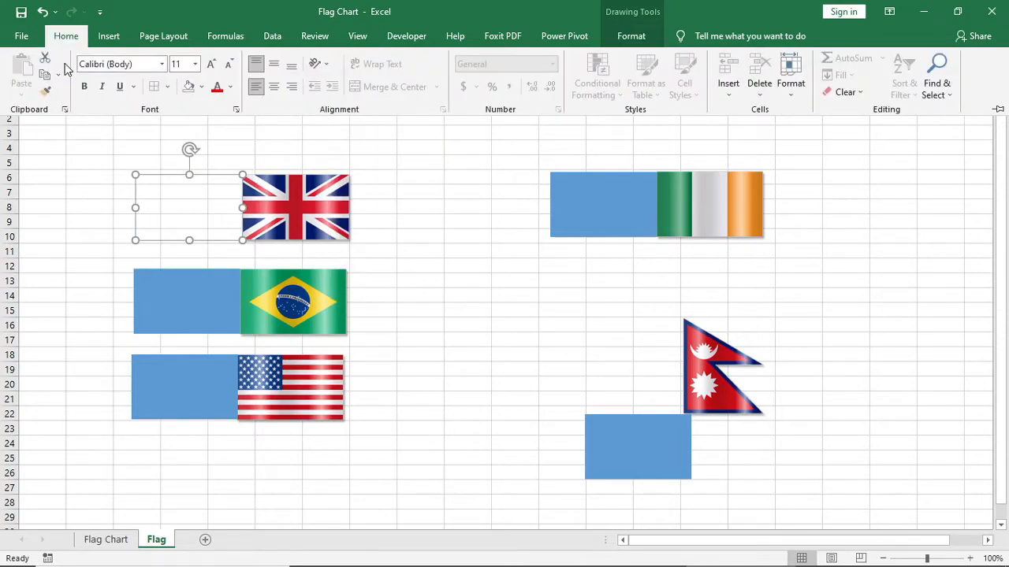
pyautogui.click(45, 95)
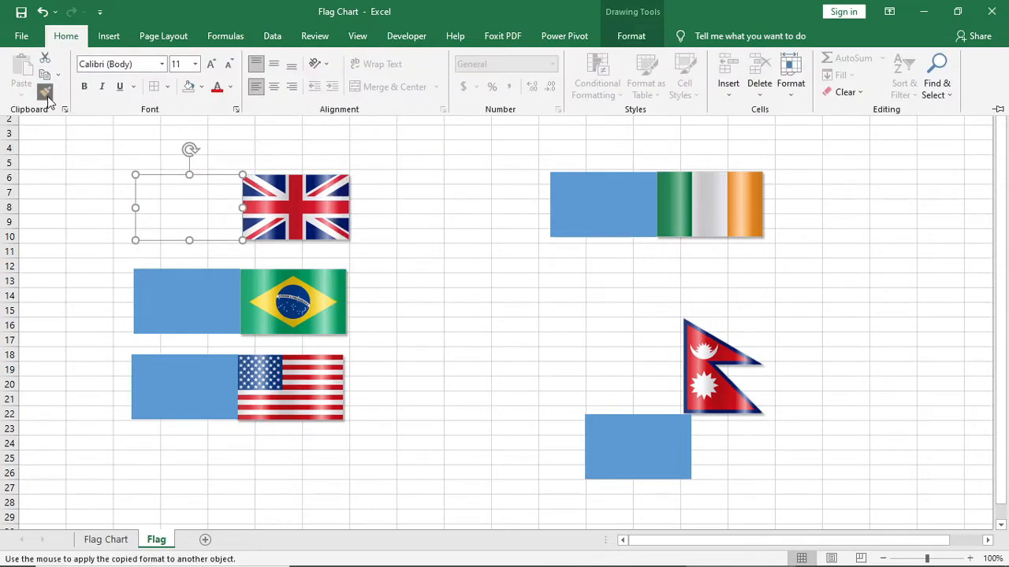
pyautogui.click(602, 204)
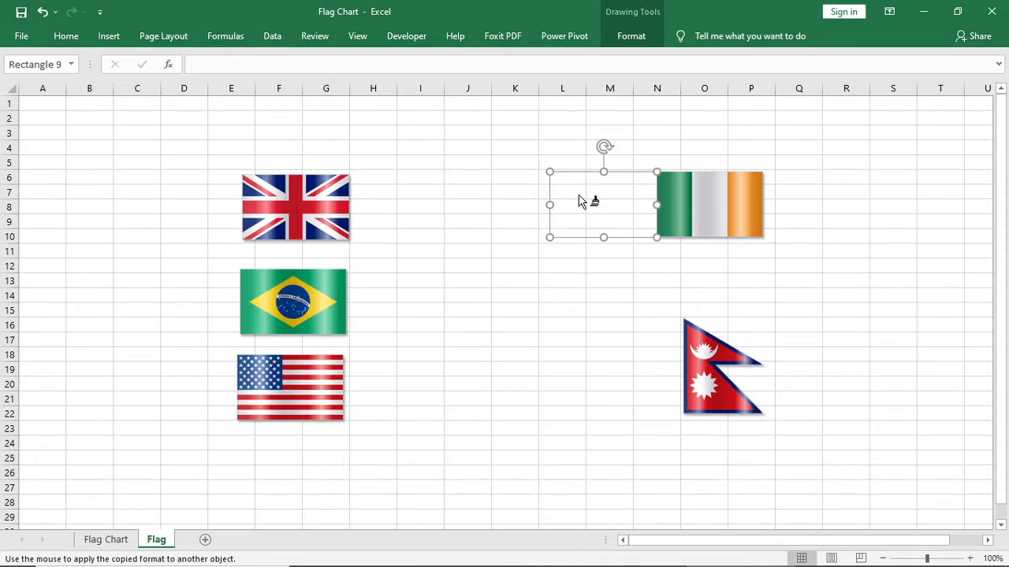
pyautogui.click(295, 207)
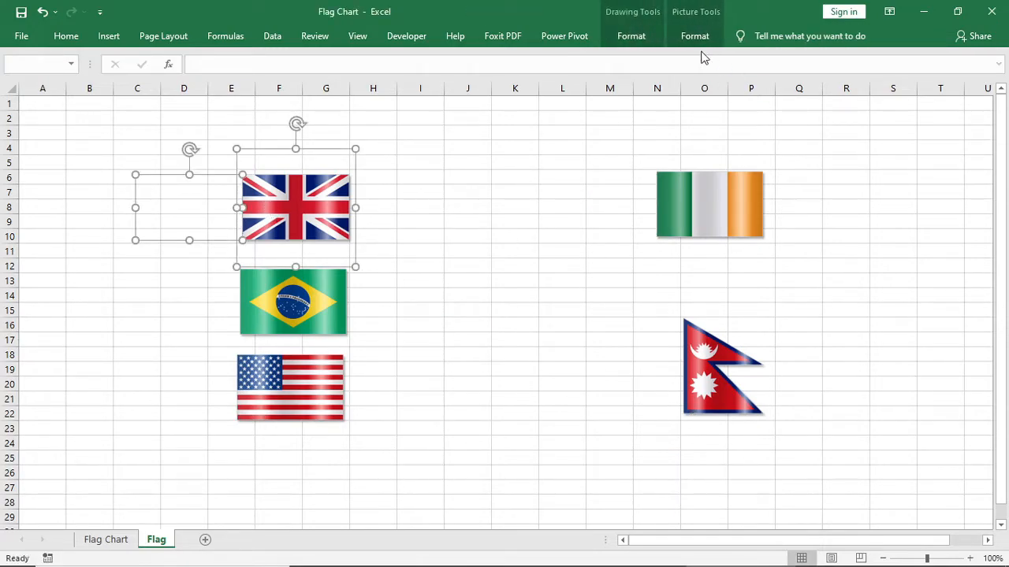
pyautogui.click(859, 93)
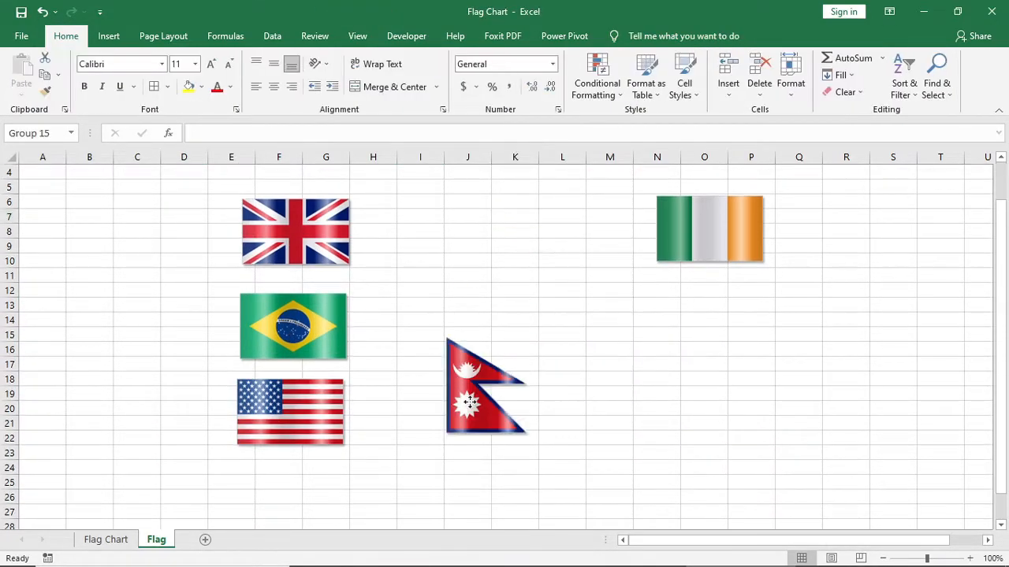
# - Copy the UK and Brazil flag groups from the Flag sheet onto their poles in Flag Chart
pyautogui.click(296, 231)
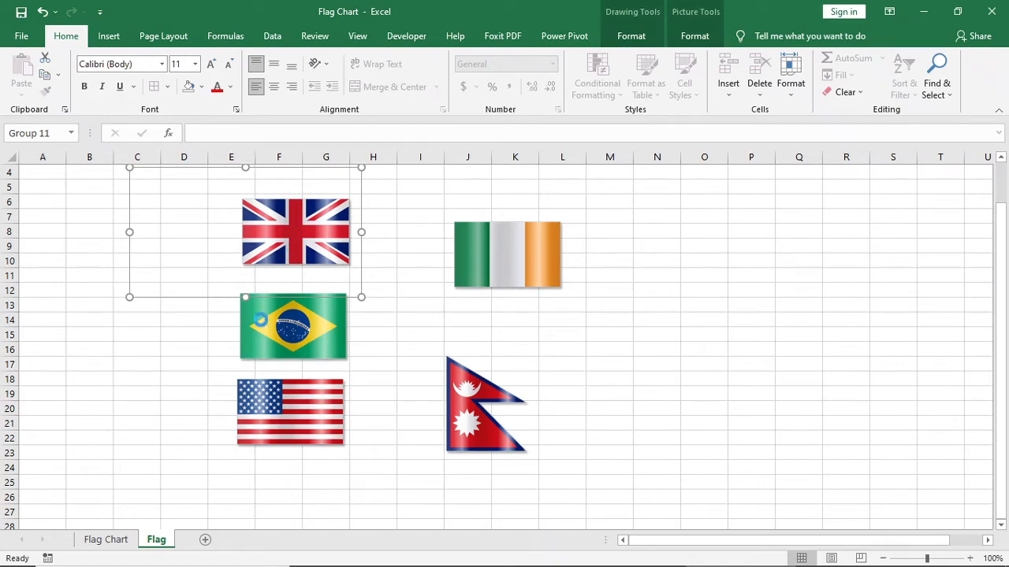
pyautogui.click(104, 539)
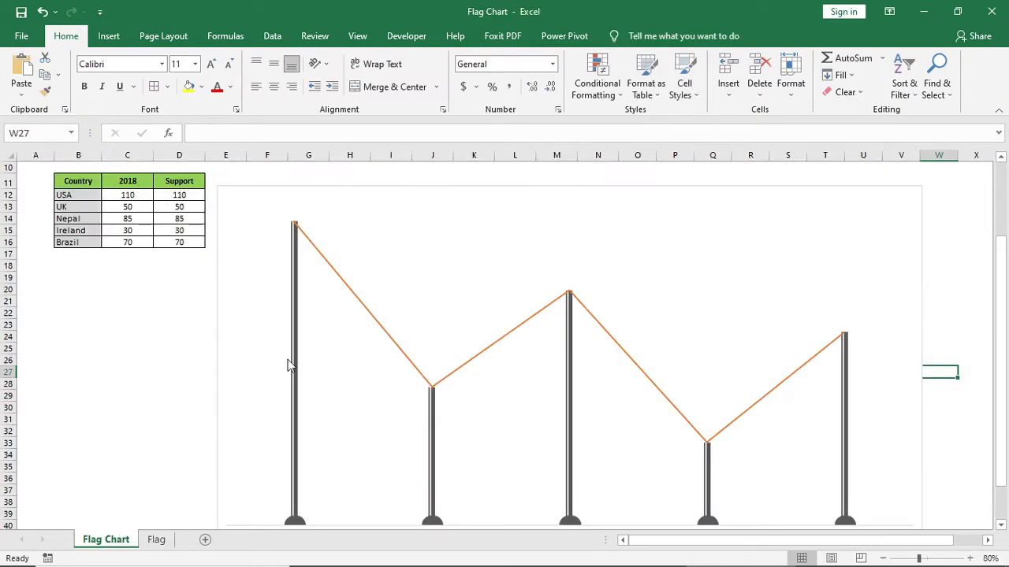
pyautogui.scroll(-3)
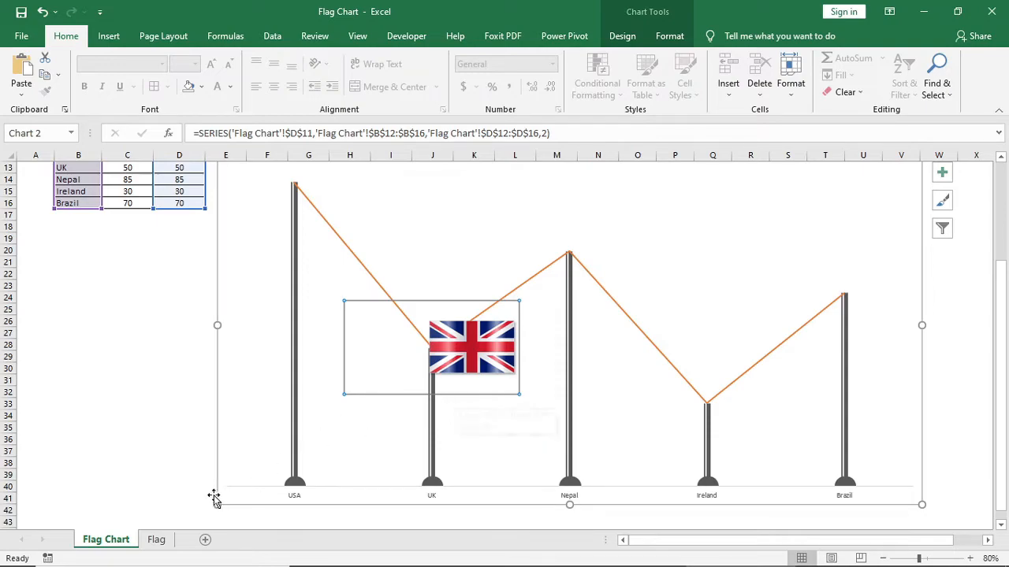
pyautogui.click(156, 540)
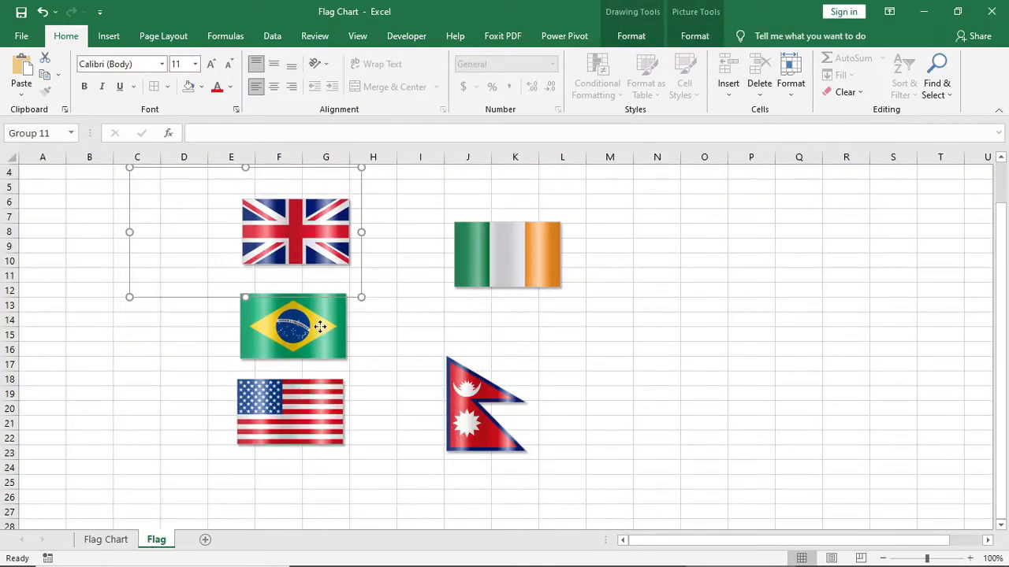
pyautogui.click(106, 539)
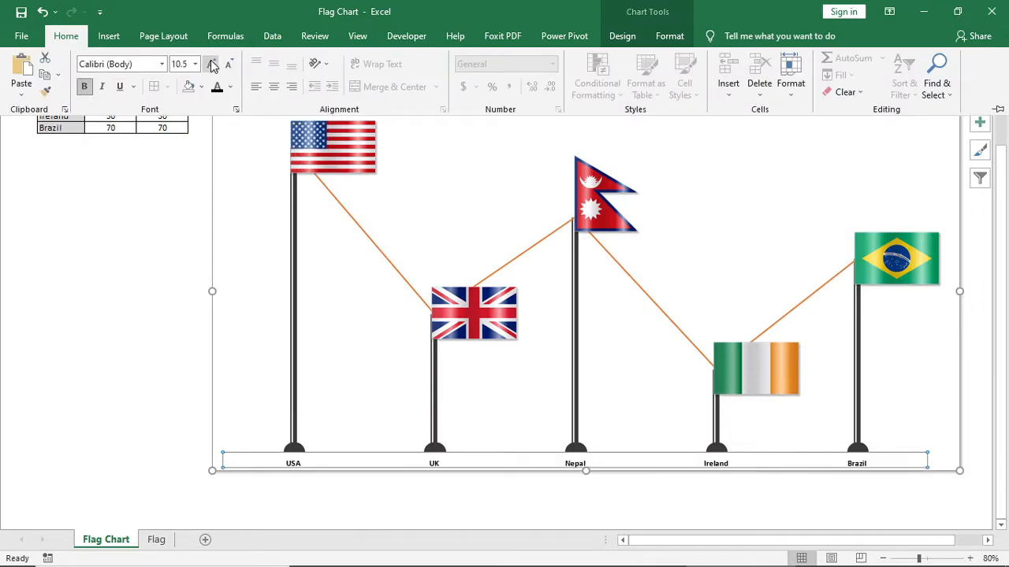
# - Enlarge the country name labels and the value labels (110, 50, 85, 30, 70)
pyautogui.click(162, 399)
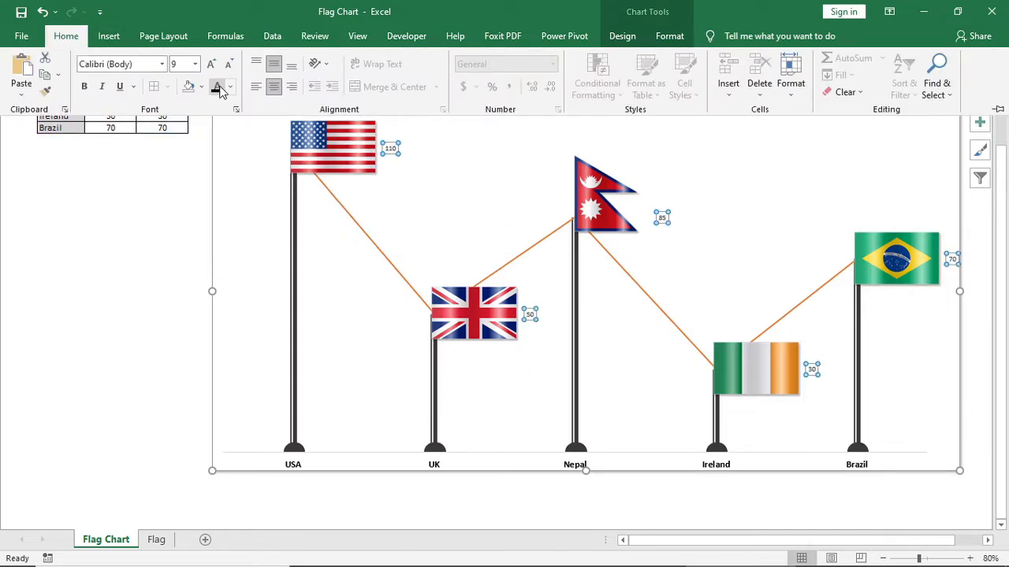
pyautogui.click(211, 63)
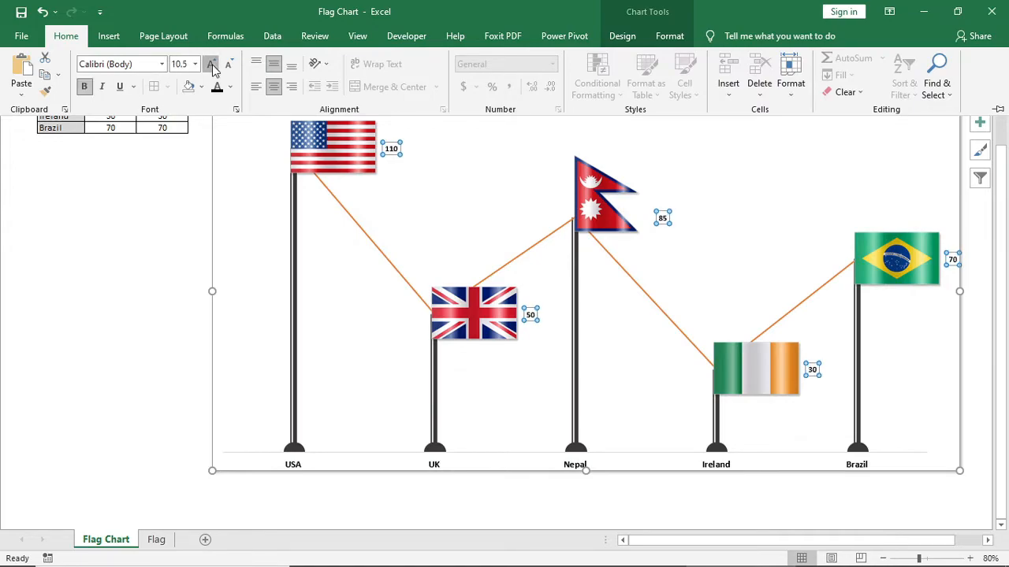
pyautogui.click(162, 247)
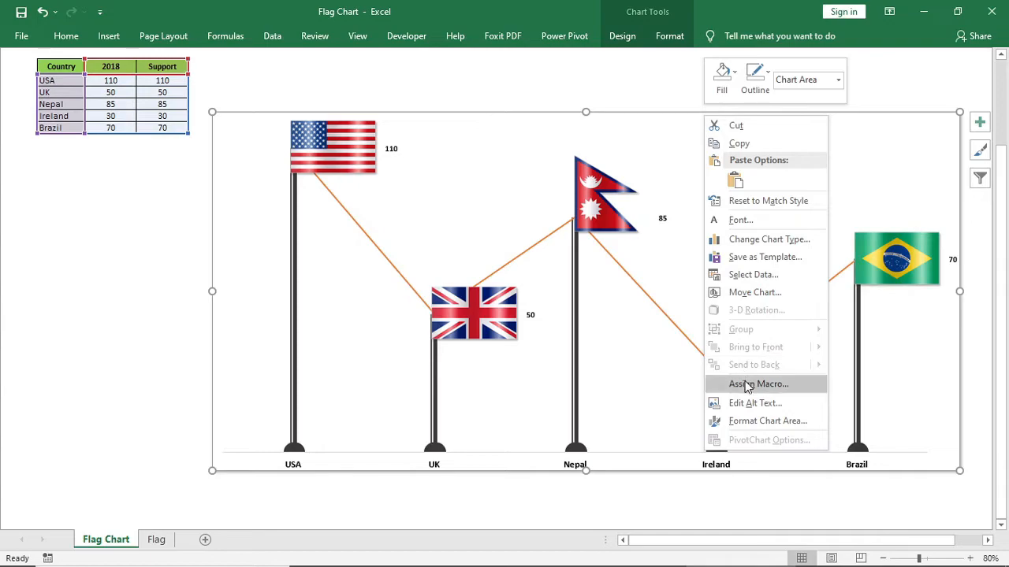
# - Give the chart area a picture fill, browsing to the winter tree photo file
pyautogui.click(767, 420)
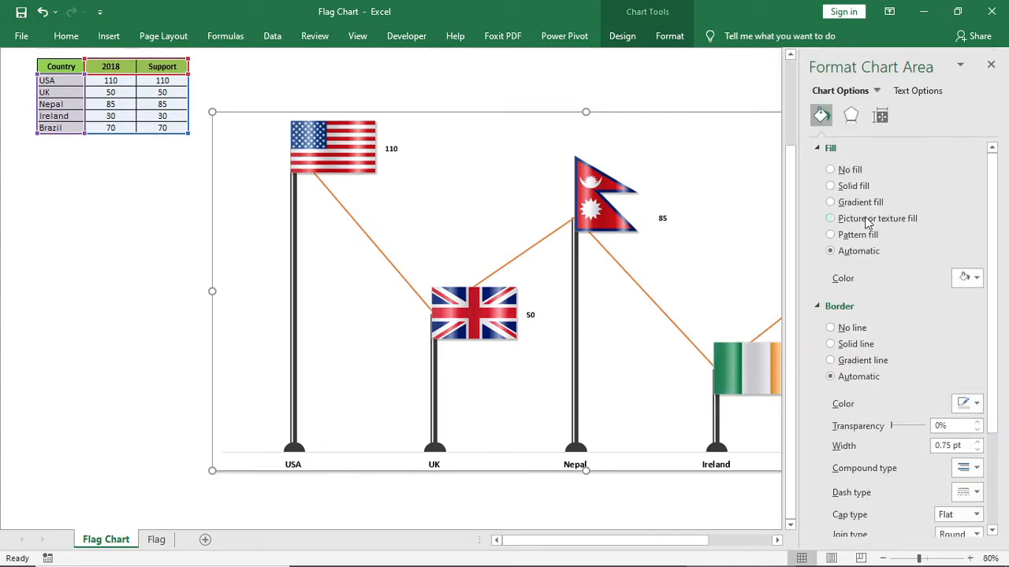
pyautogui.click(830, 218)
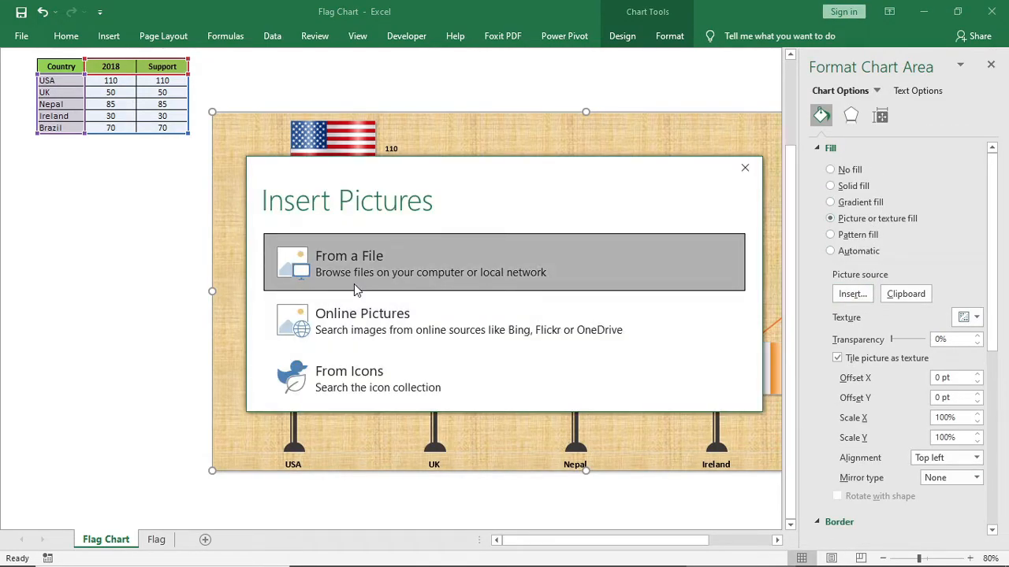
pyautogui.moveTo(266, 284)
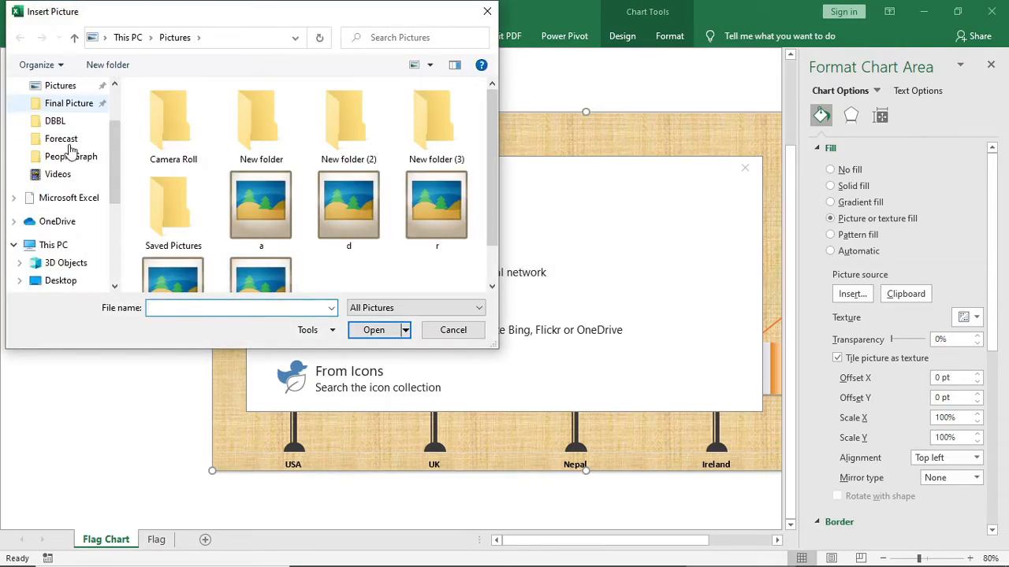
pyautogui.click(453, 330)
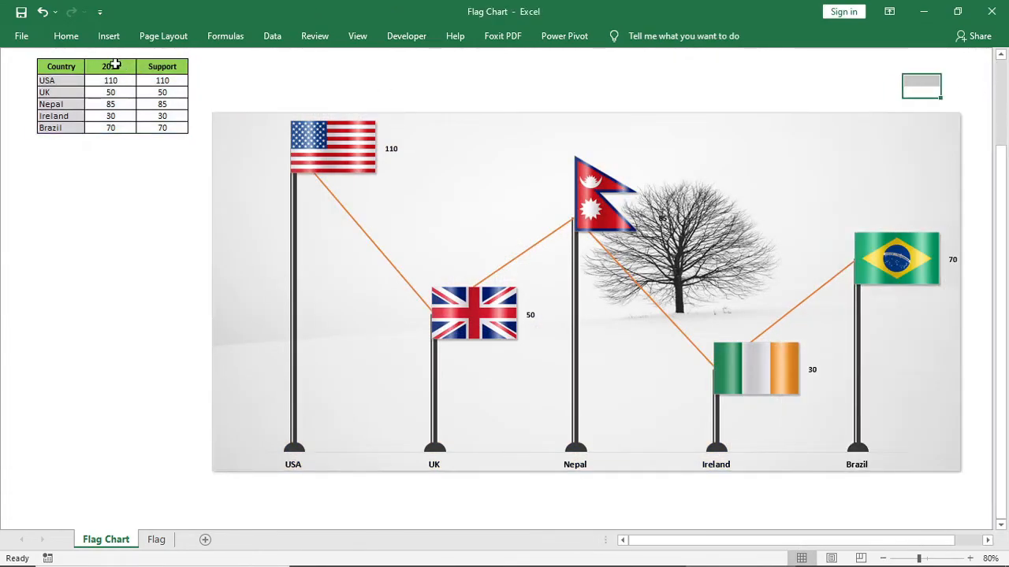
# - Change the year heading cell and pick 2015 so the flag poles redraw
pyautogui.click(586, 292)
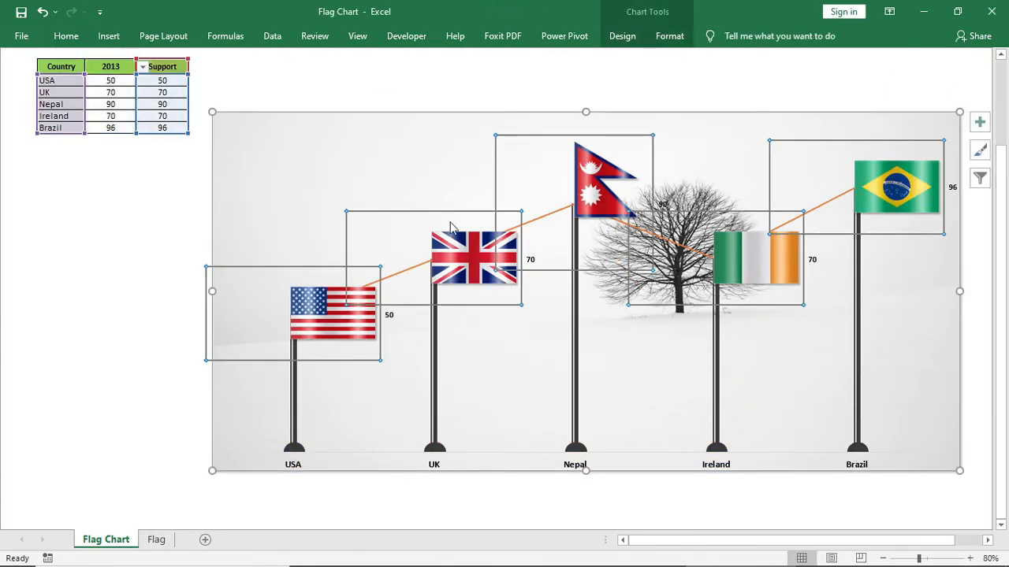
pyautogui.click(669, 35)
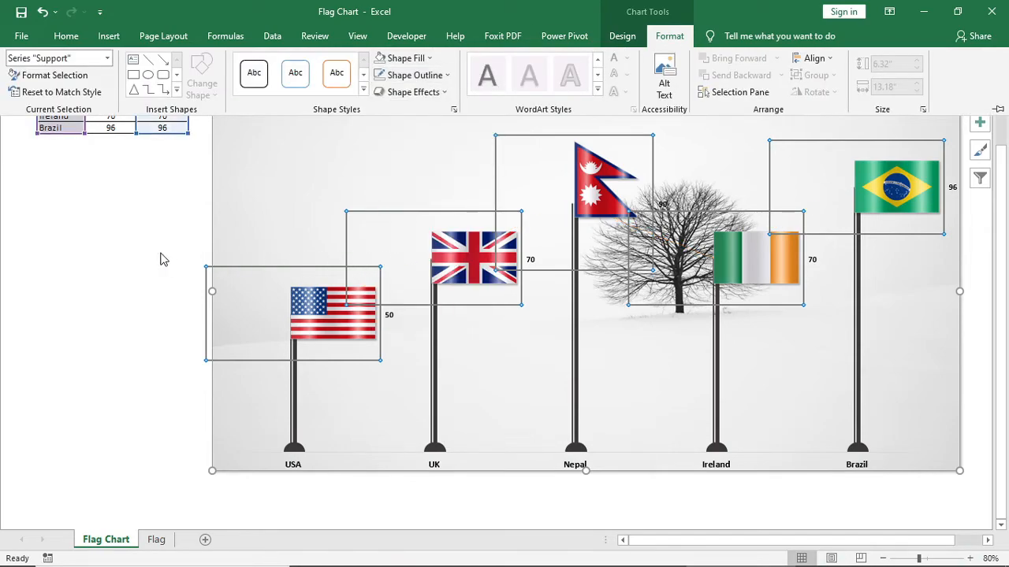
pyautogui.click(162, 258)
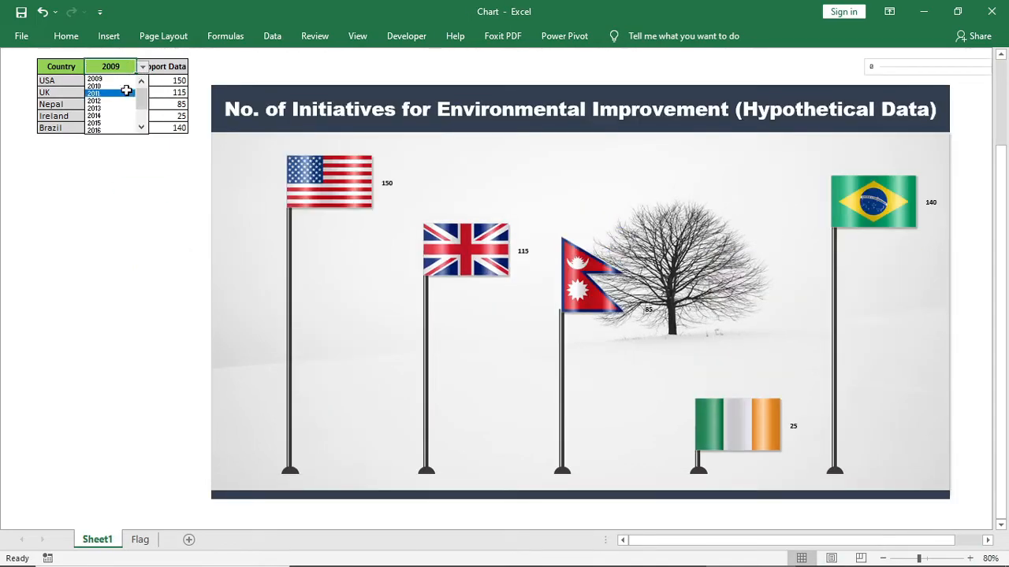
pyautogui.click(94, 122)
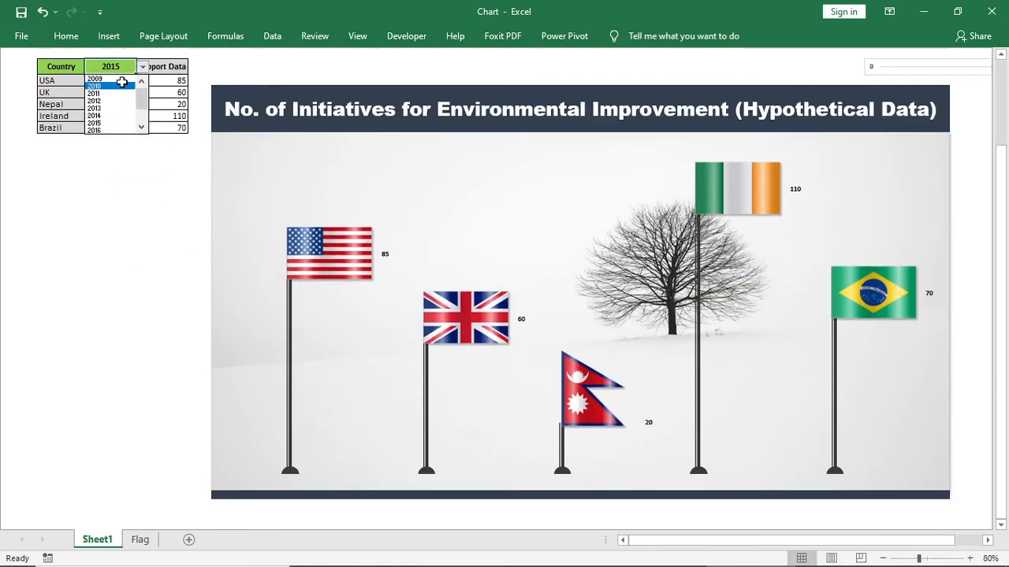